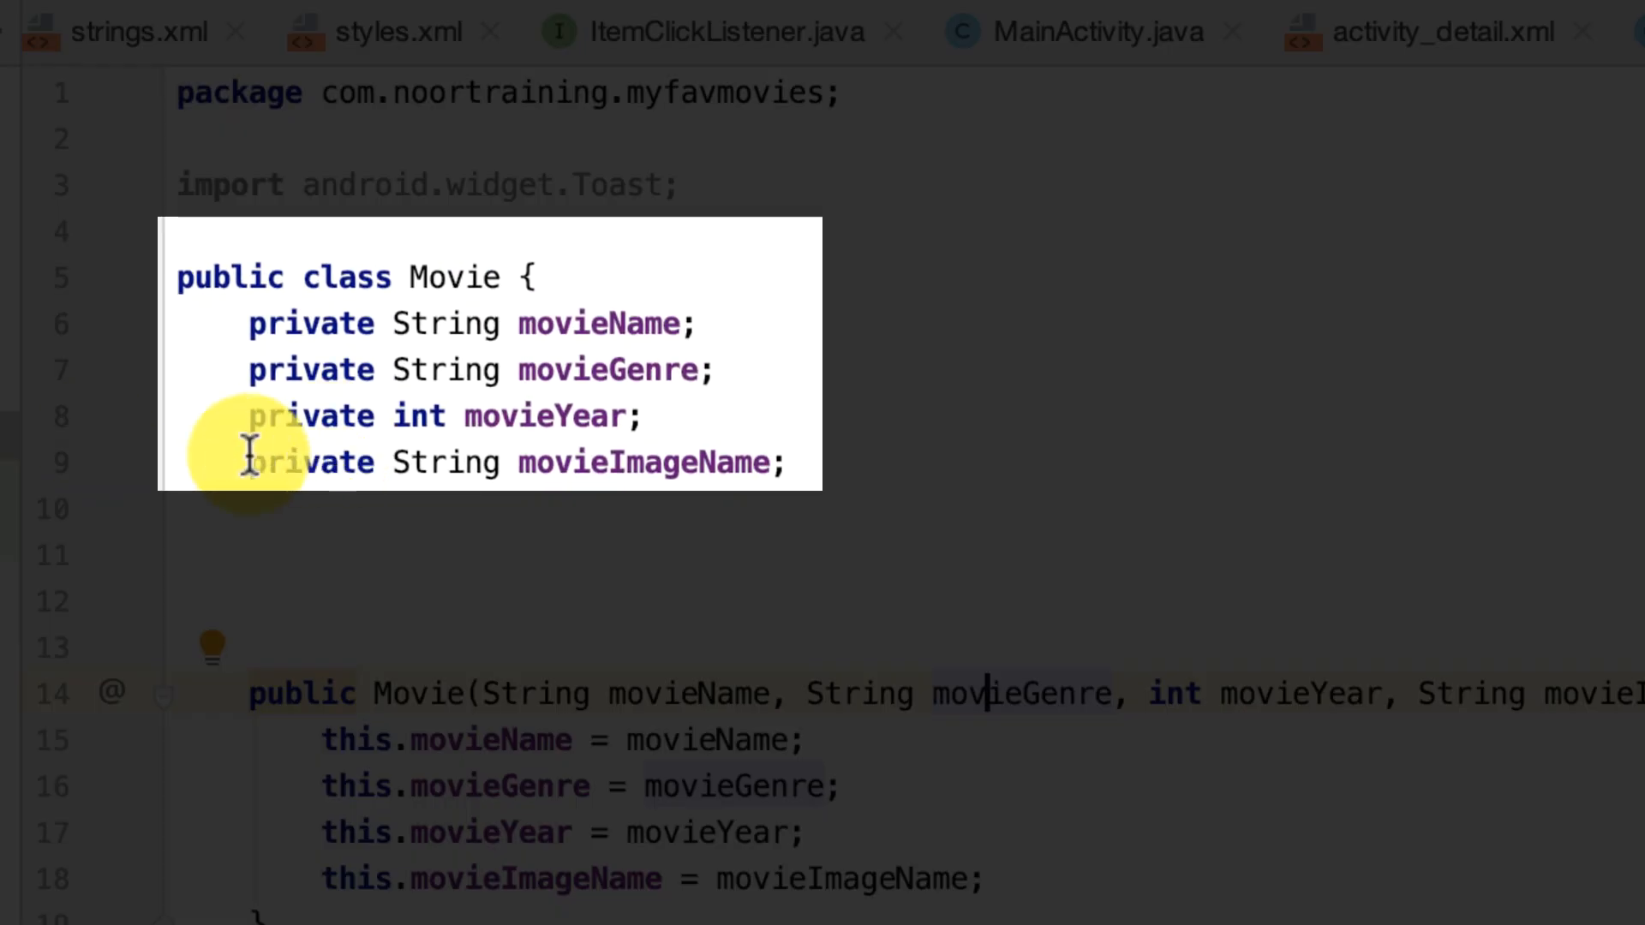
Declare new Movie fields double moviePrice and String movieDesc after movieImageName
drag(247, 323, 603, 415)
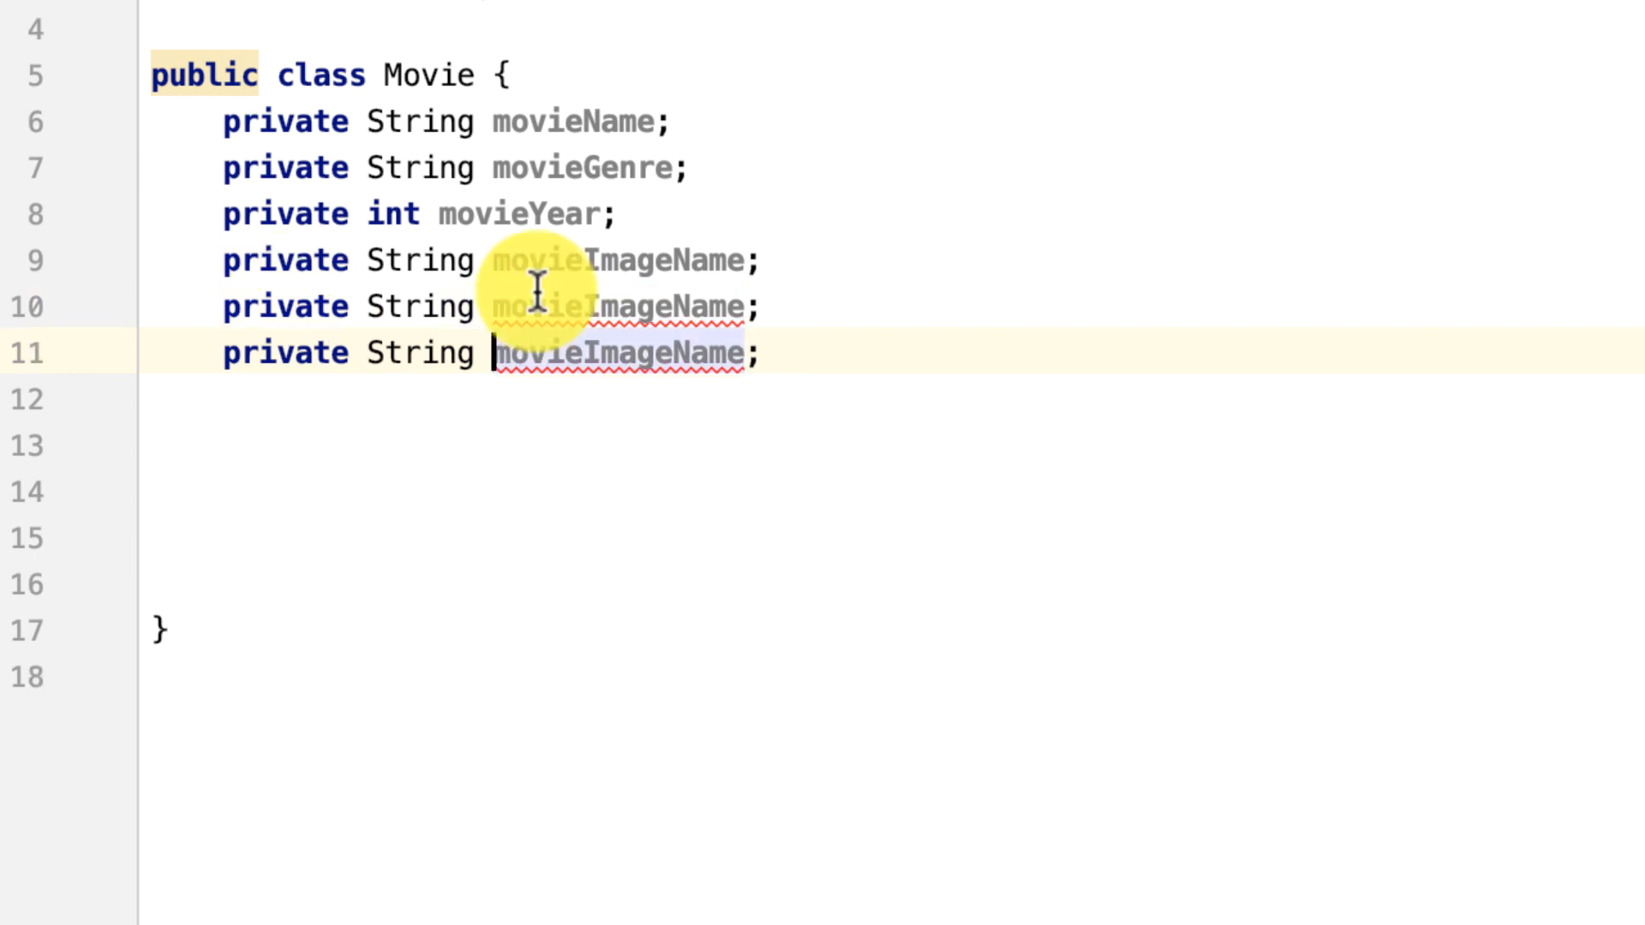
double_click(618, 307)
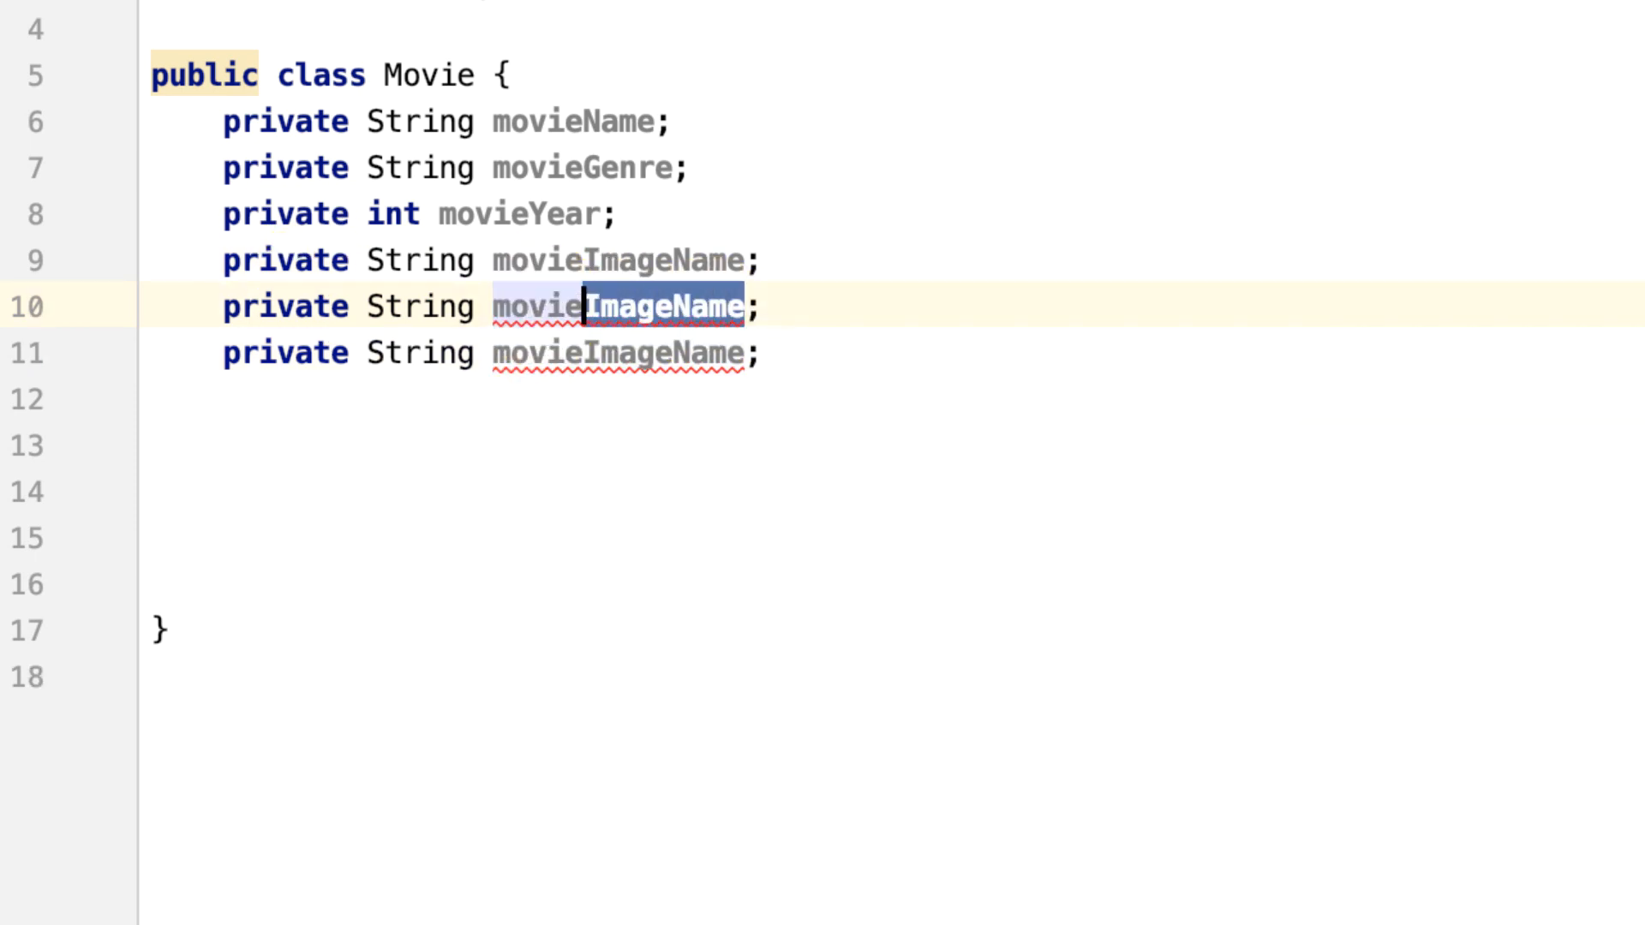
text(moviePrice)
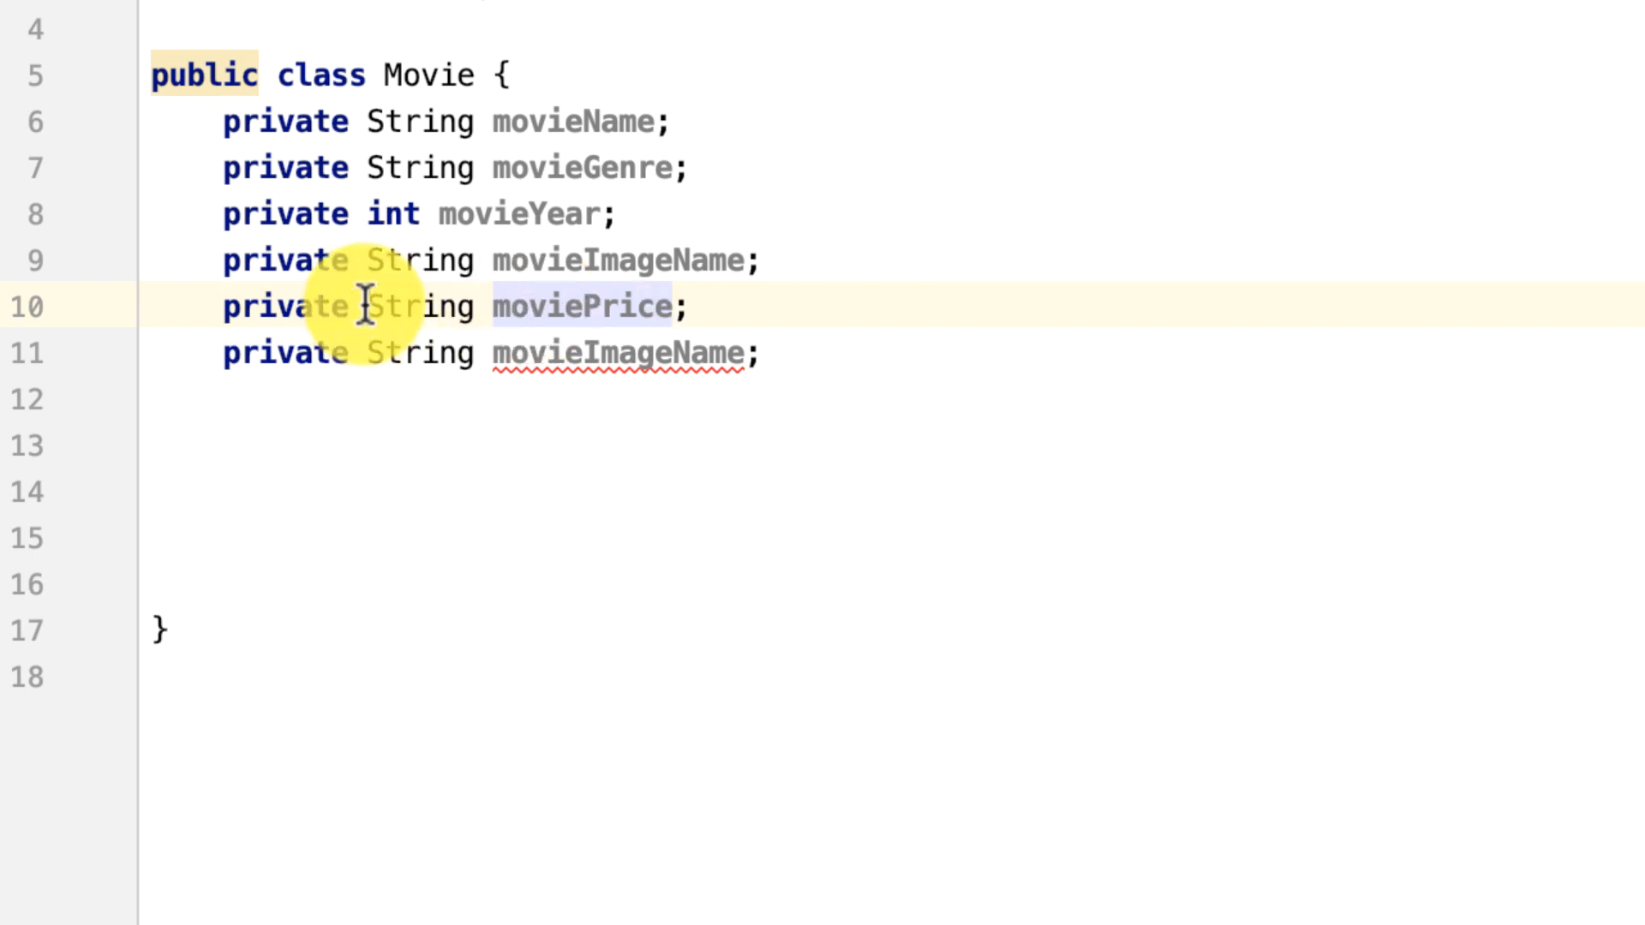
text(double)
click(492, 355)
text(Desc)
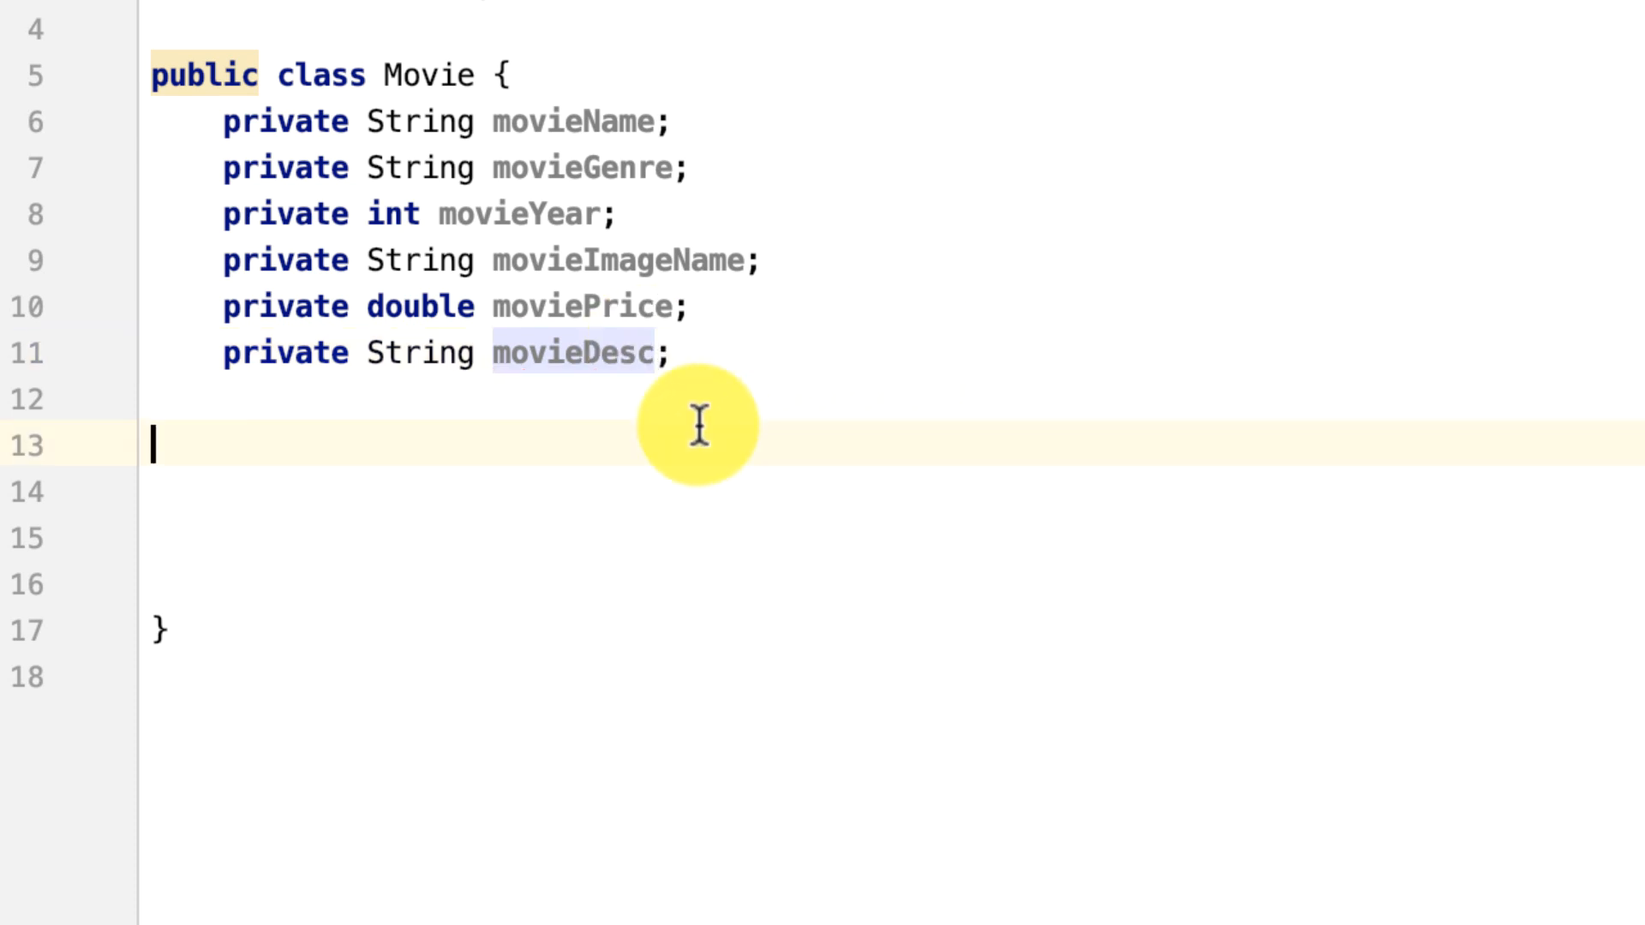
key(Enter)
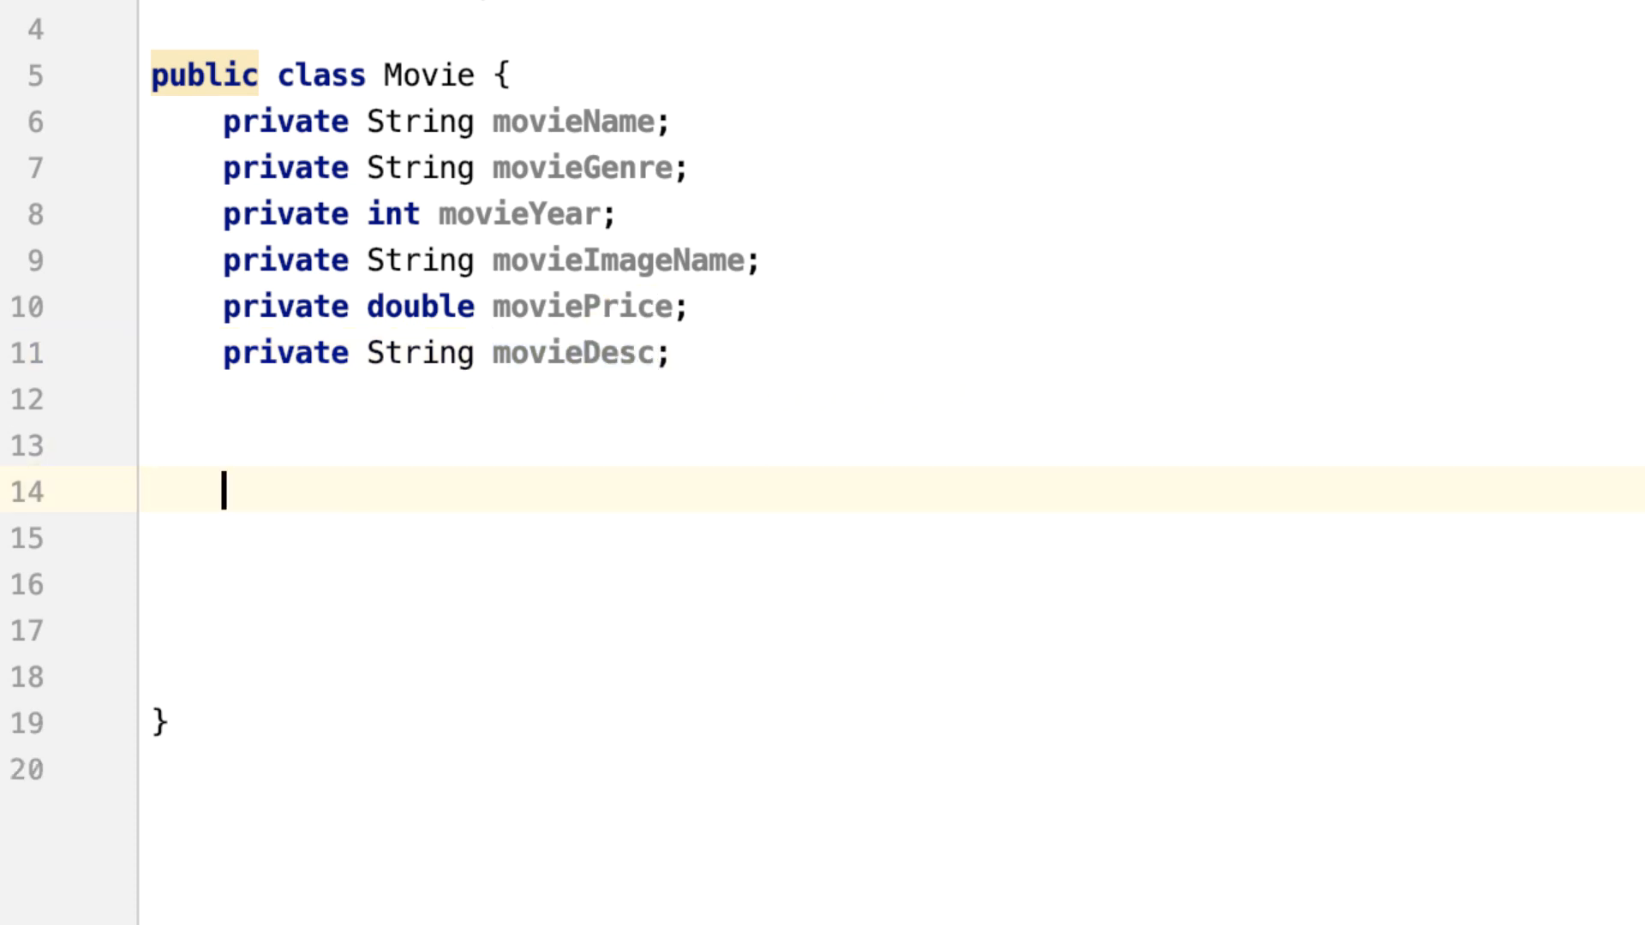
Generate a Movie constructor initializing all six fields
right_click(224, 493)
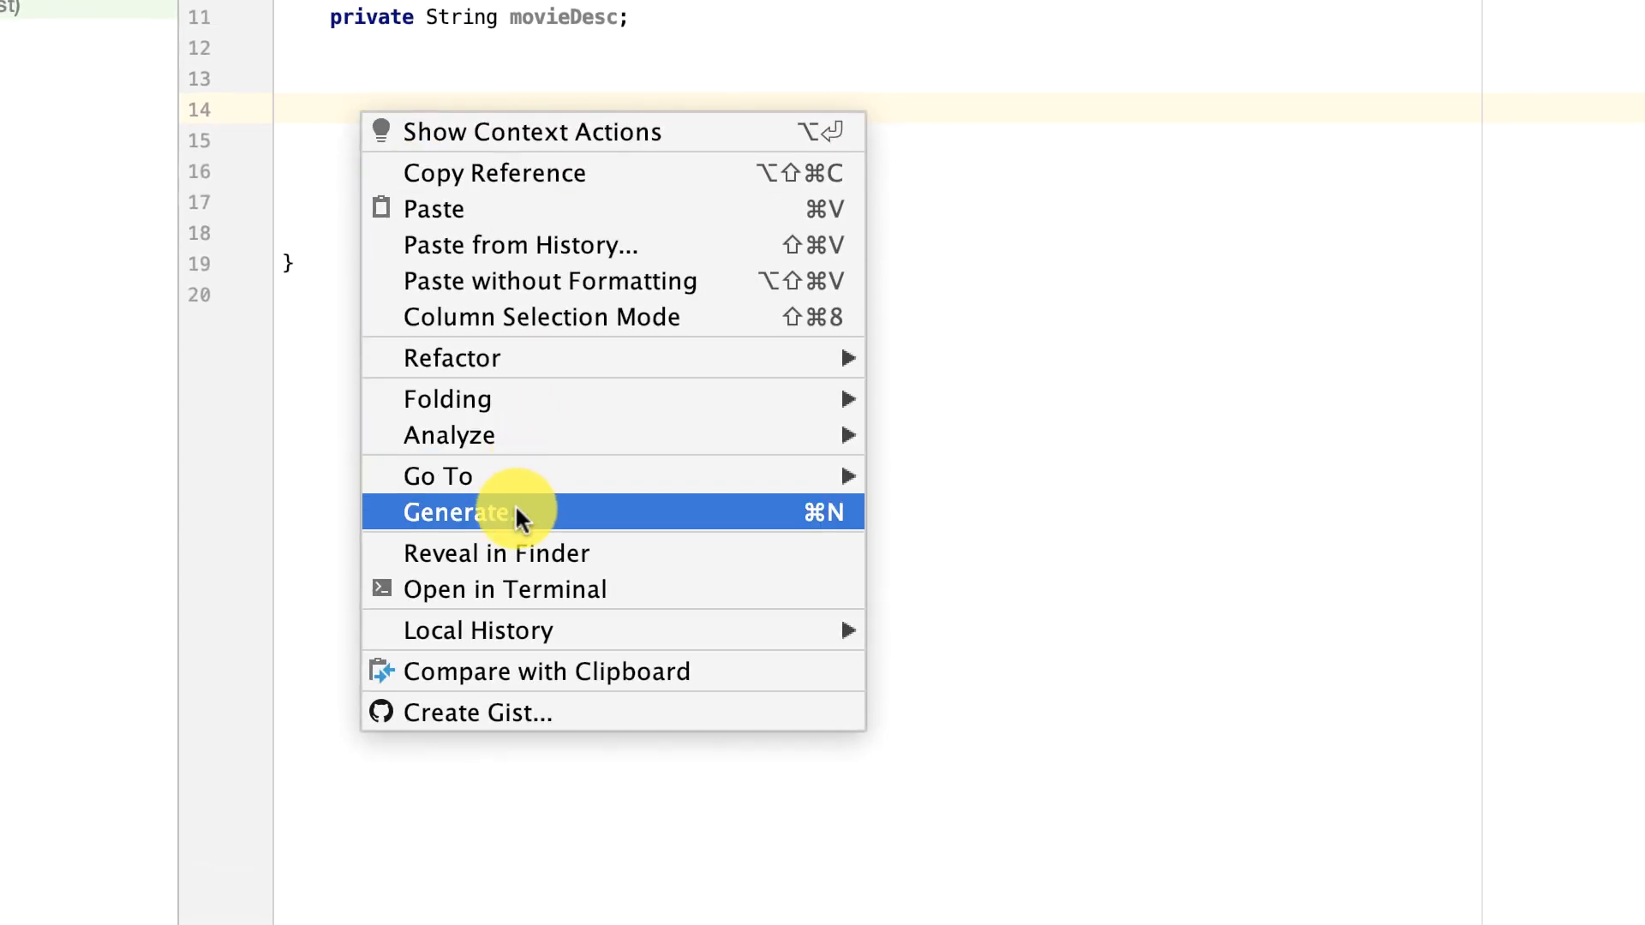
click(453, 512)
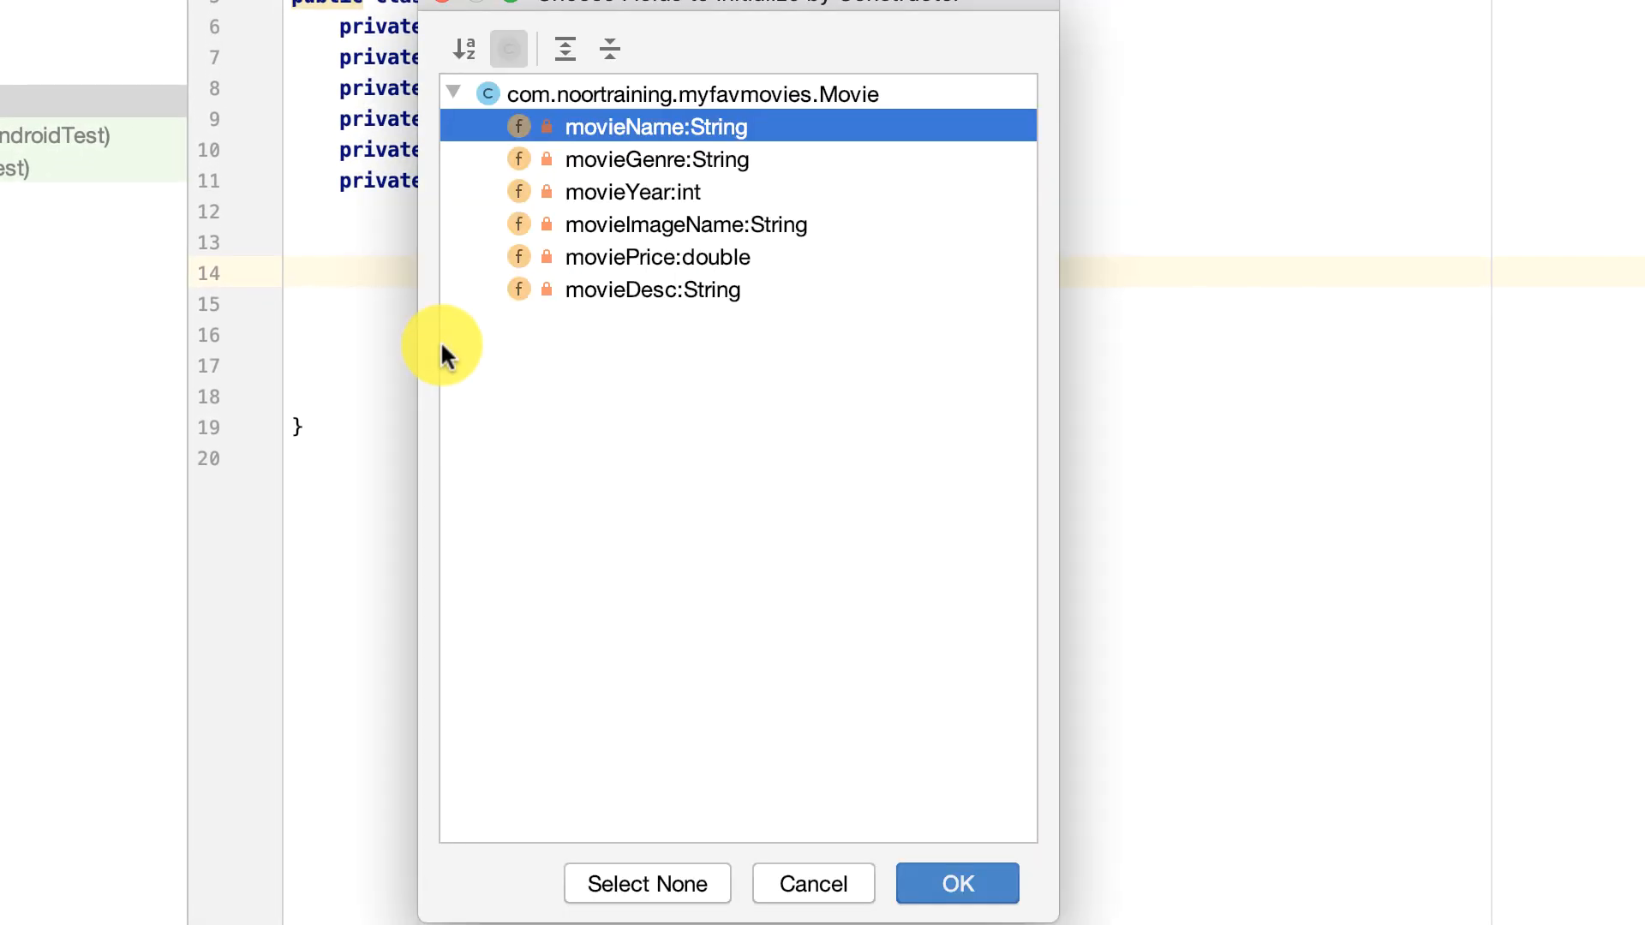
key(cmd+a)
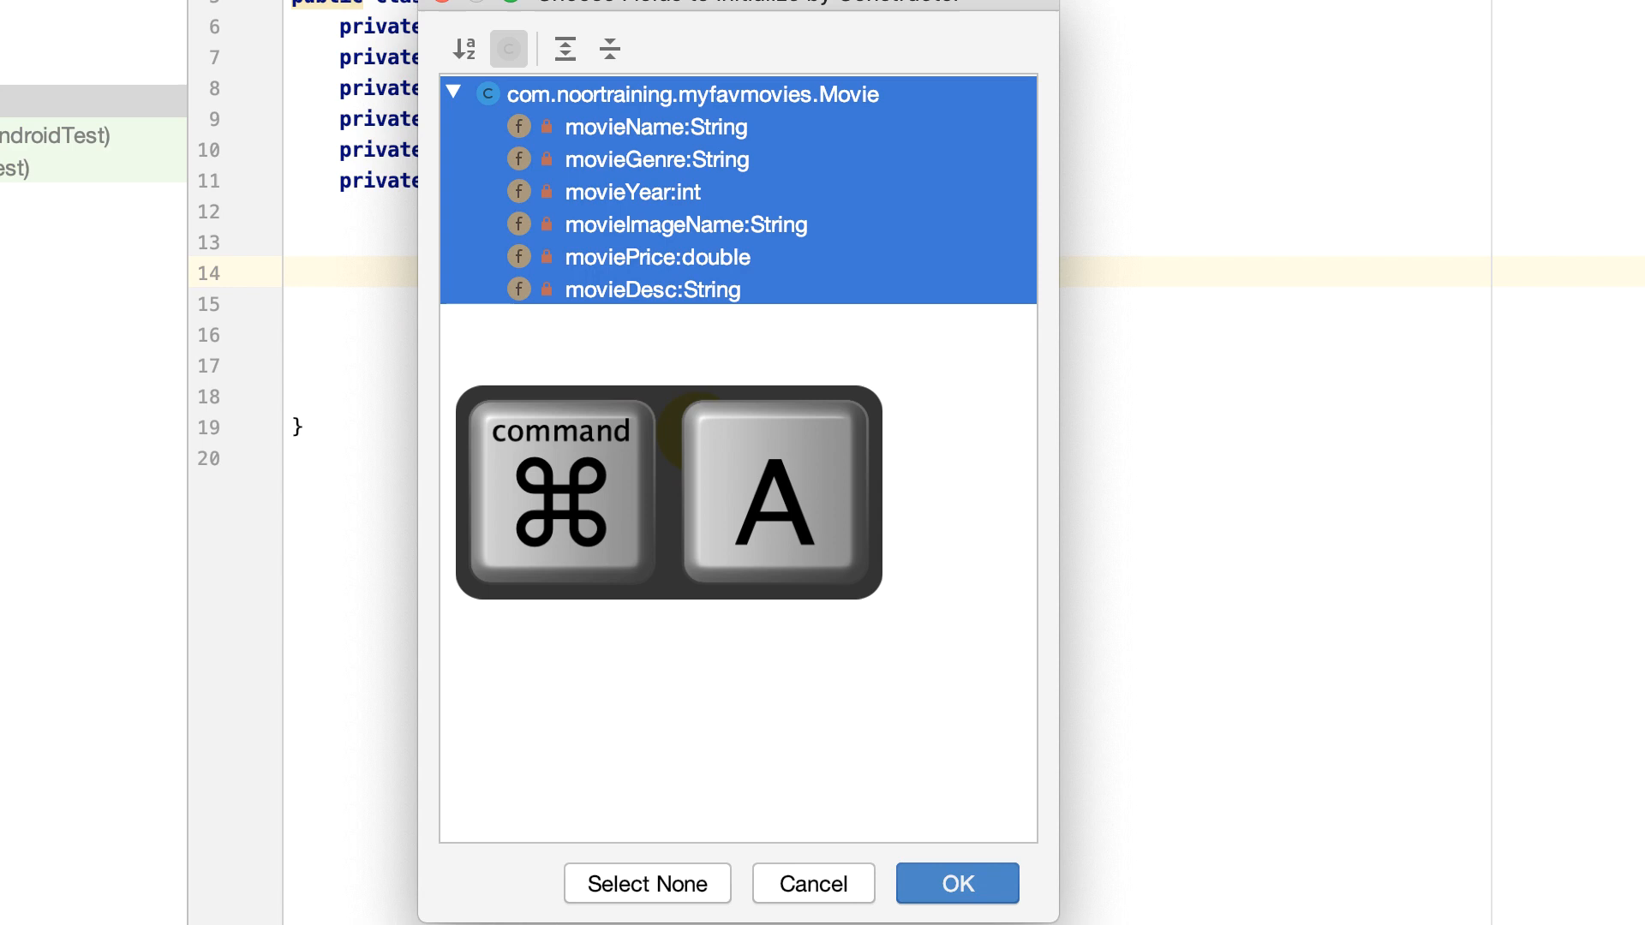
click(959, 908)
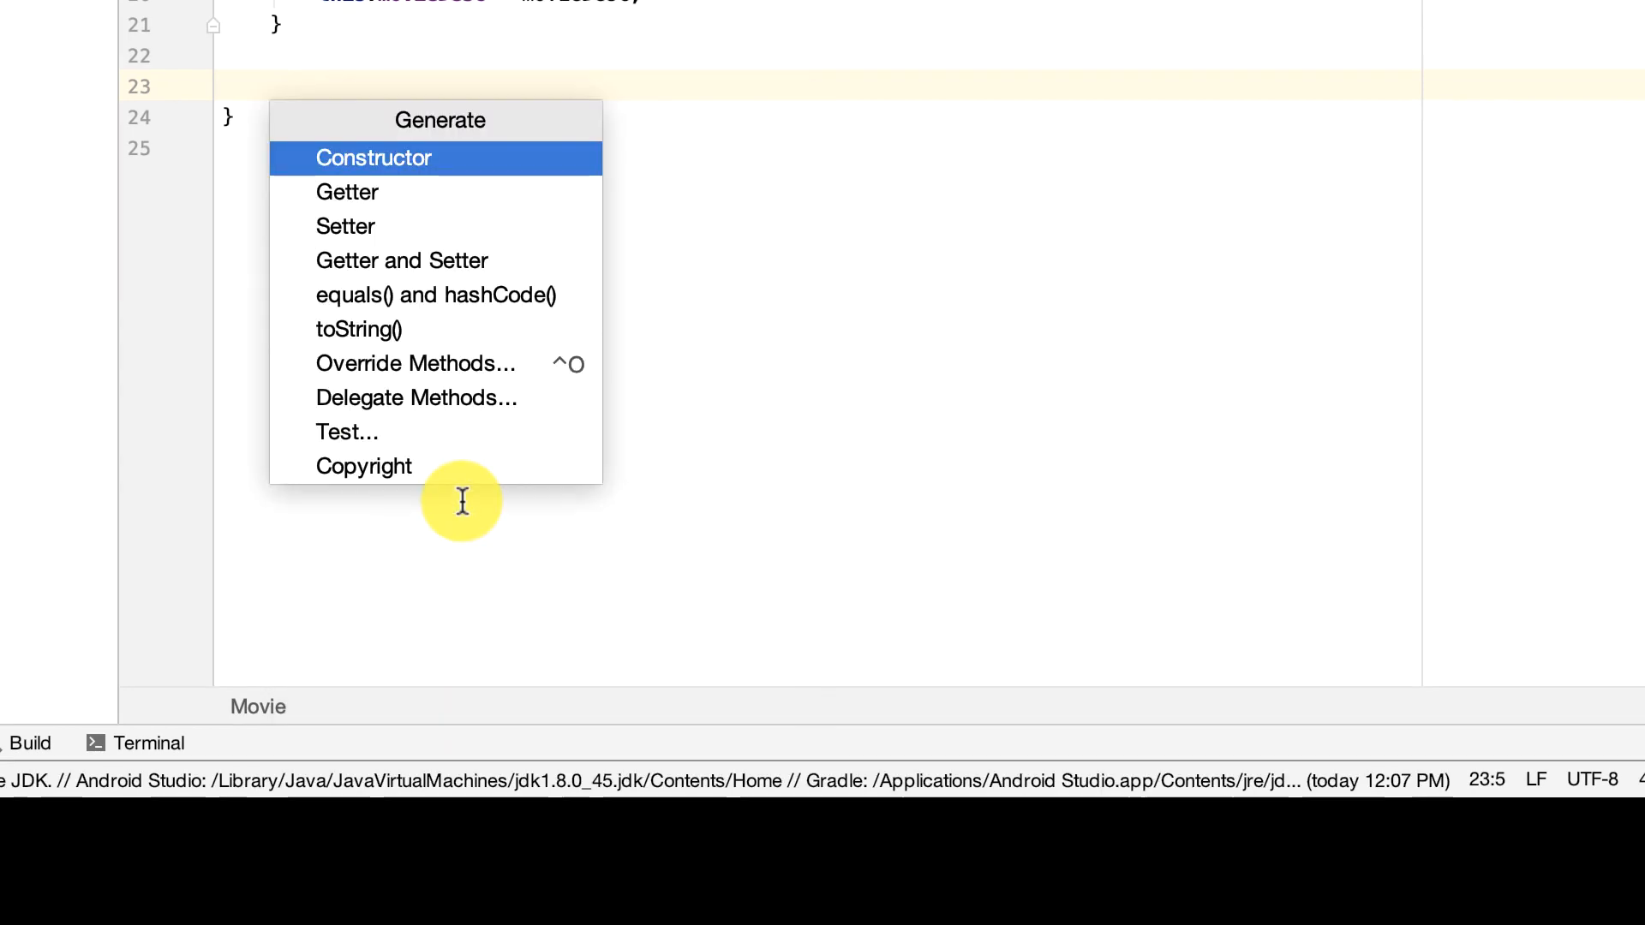
Generate getters and setters for all six Movie fields
click(346, 192)
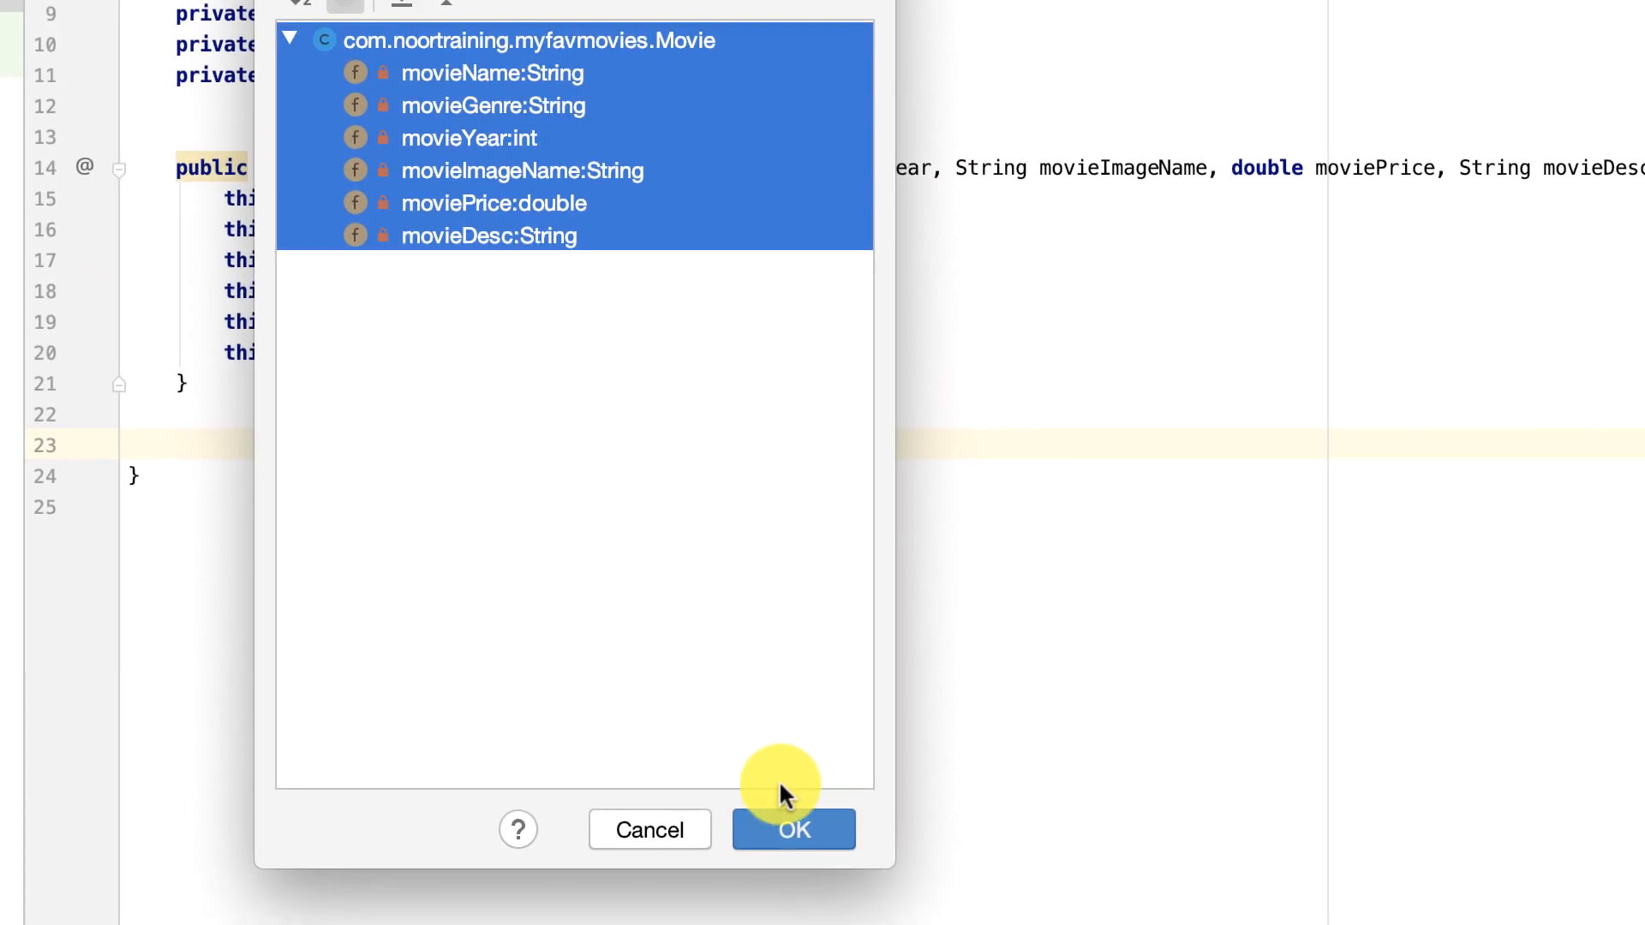
click(793, 830)
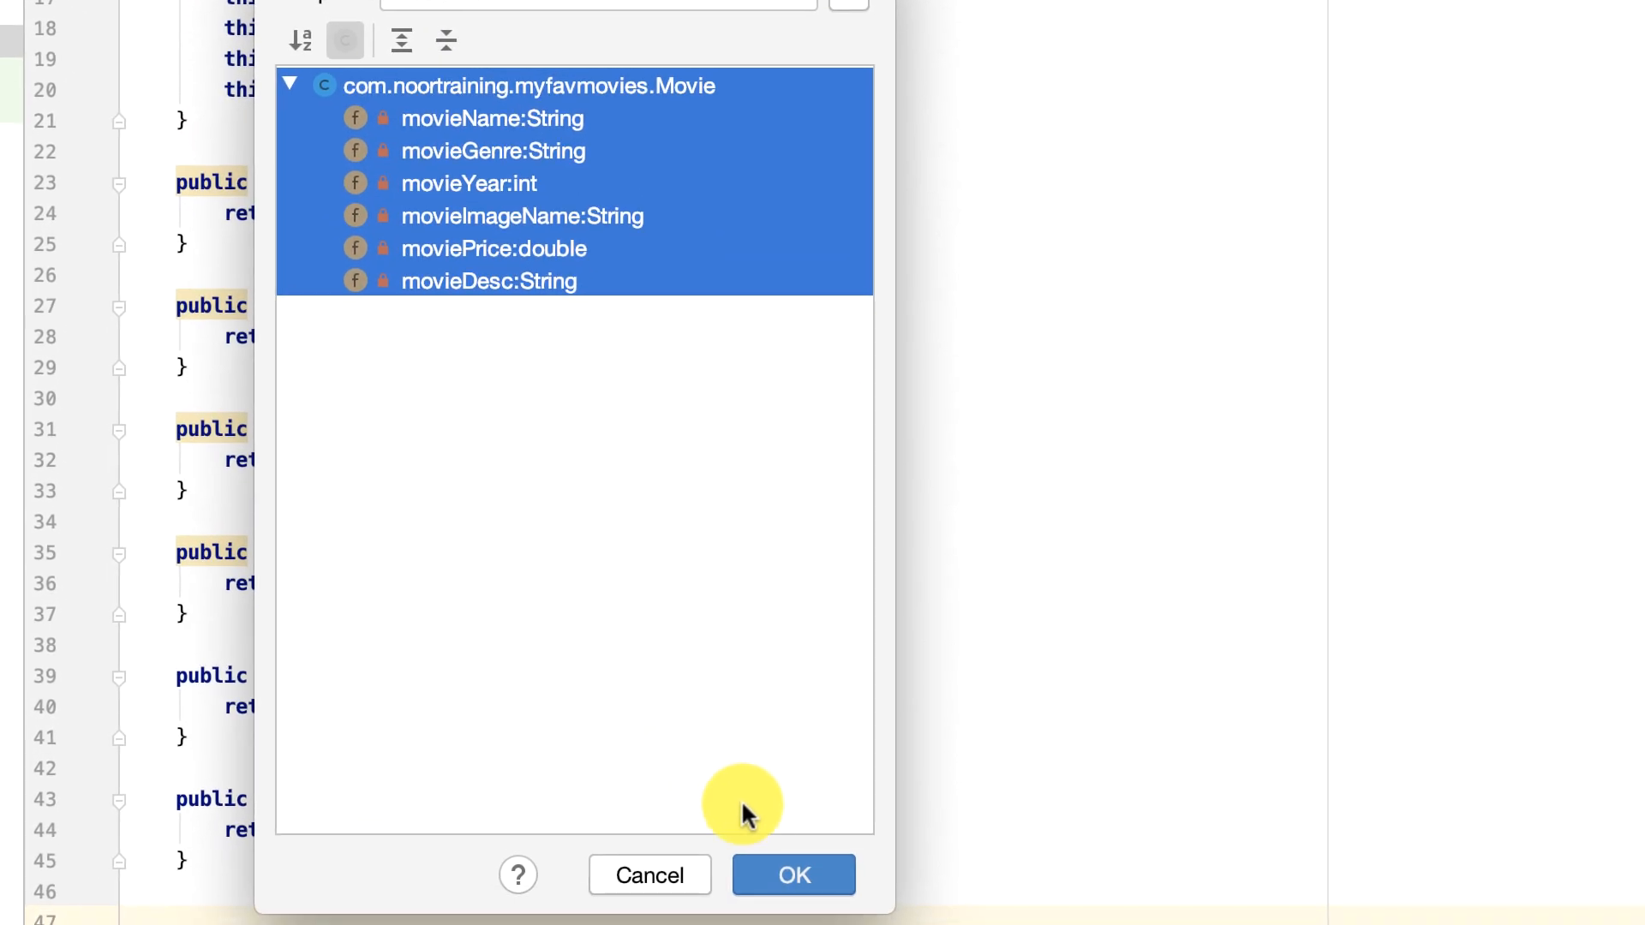
click(793, 898)
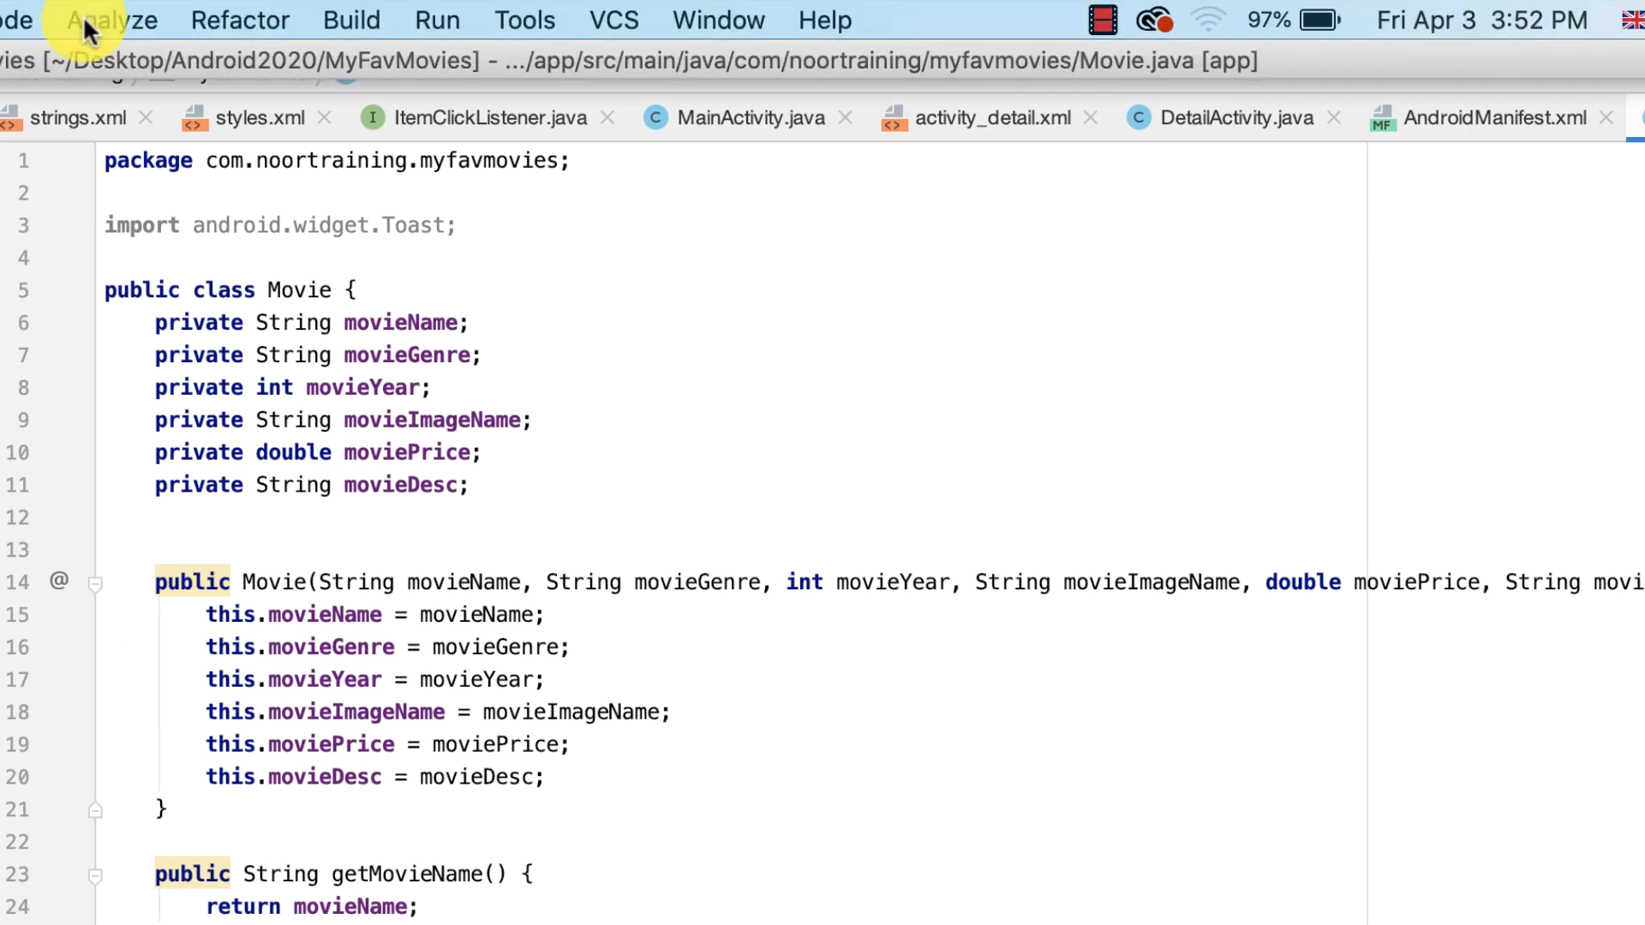
Rebuild the project so the outdated four-argument sample Movie calls show errors
click(349, 20)
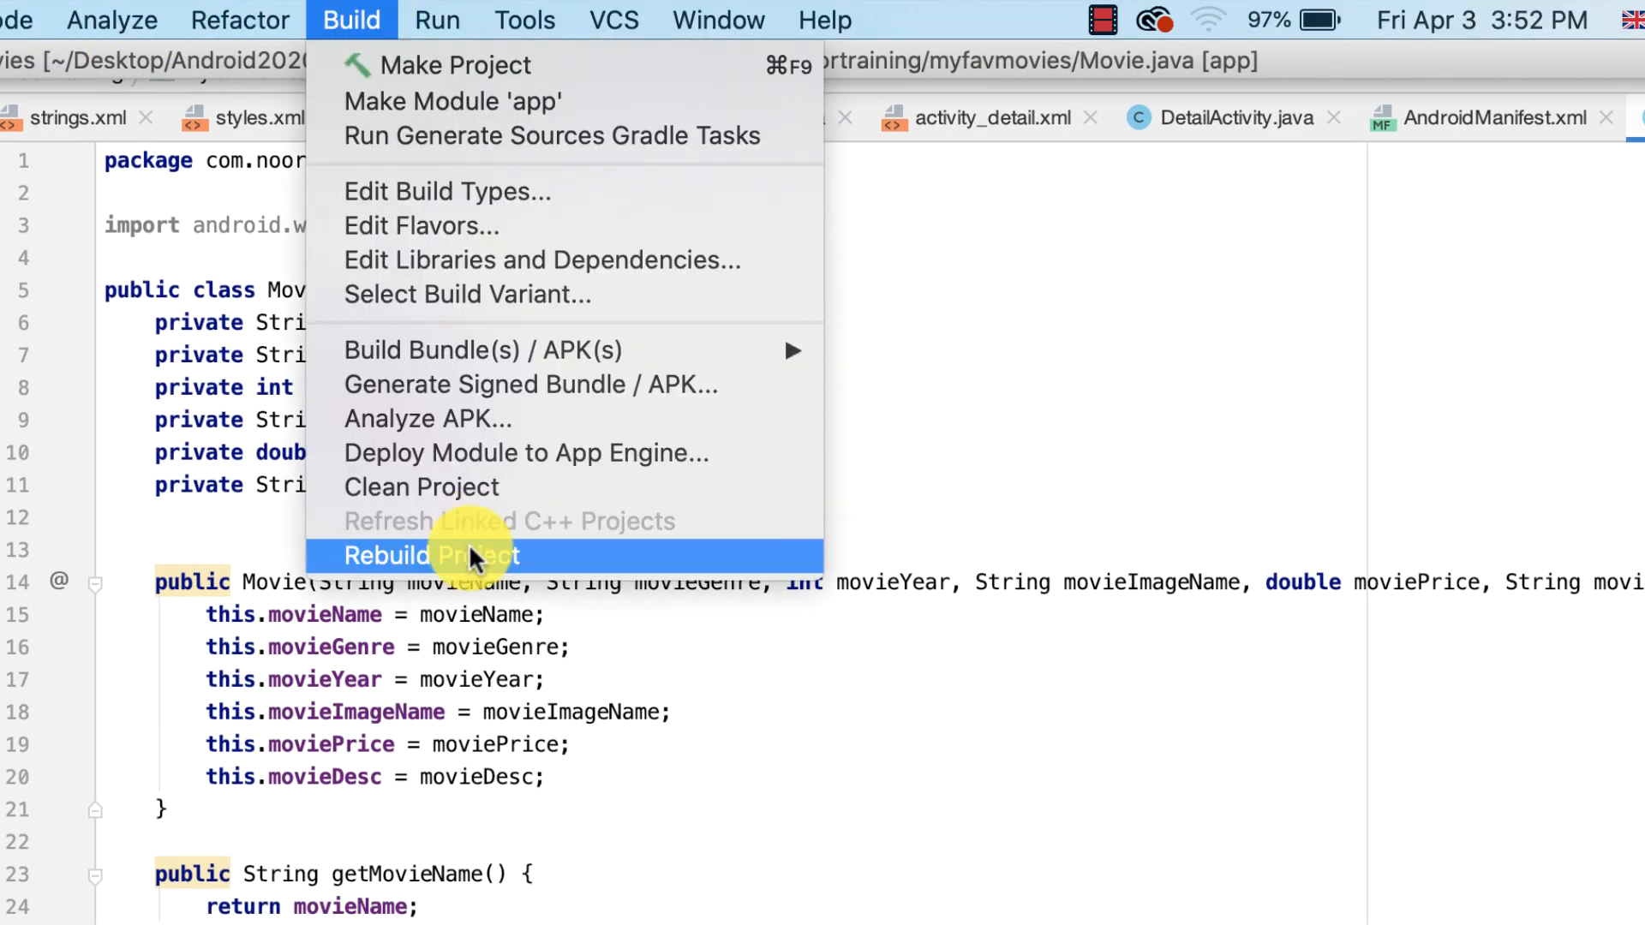
click(428, 555)
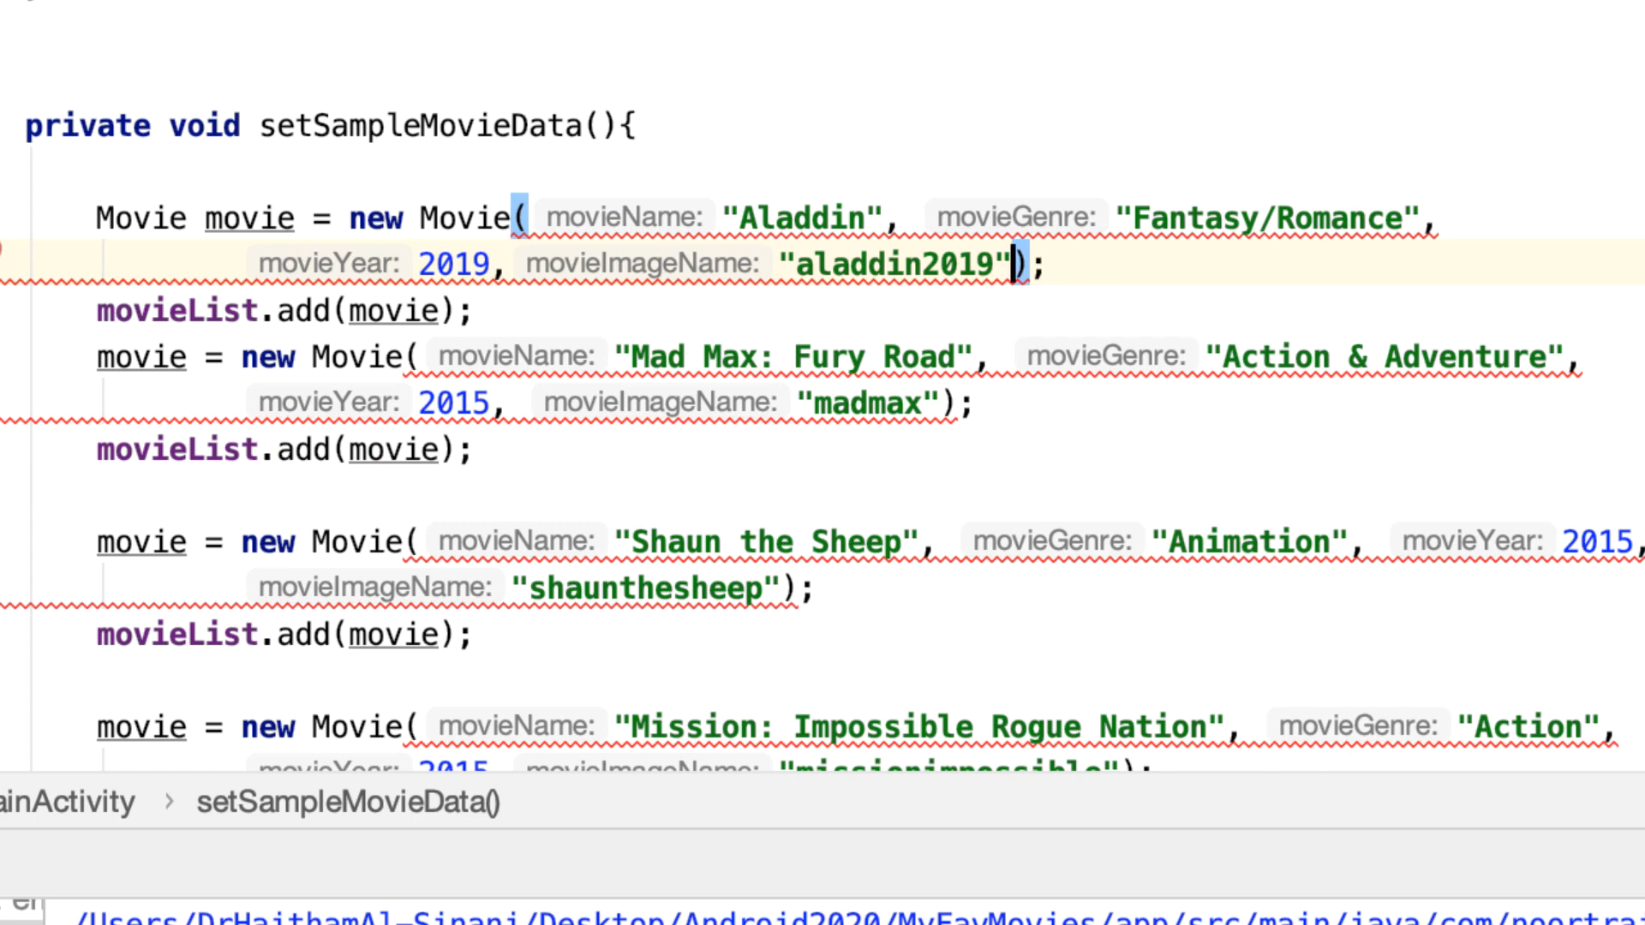
Pass a 3.5 price argument in the Aladdin new Movie(...) call
text(,)
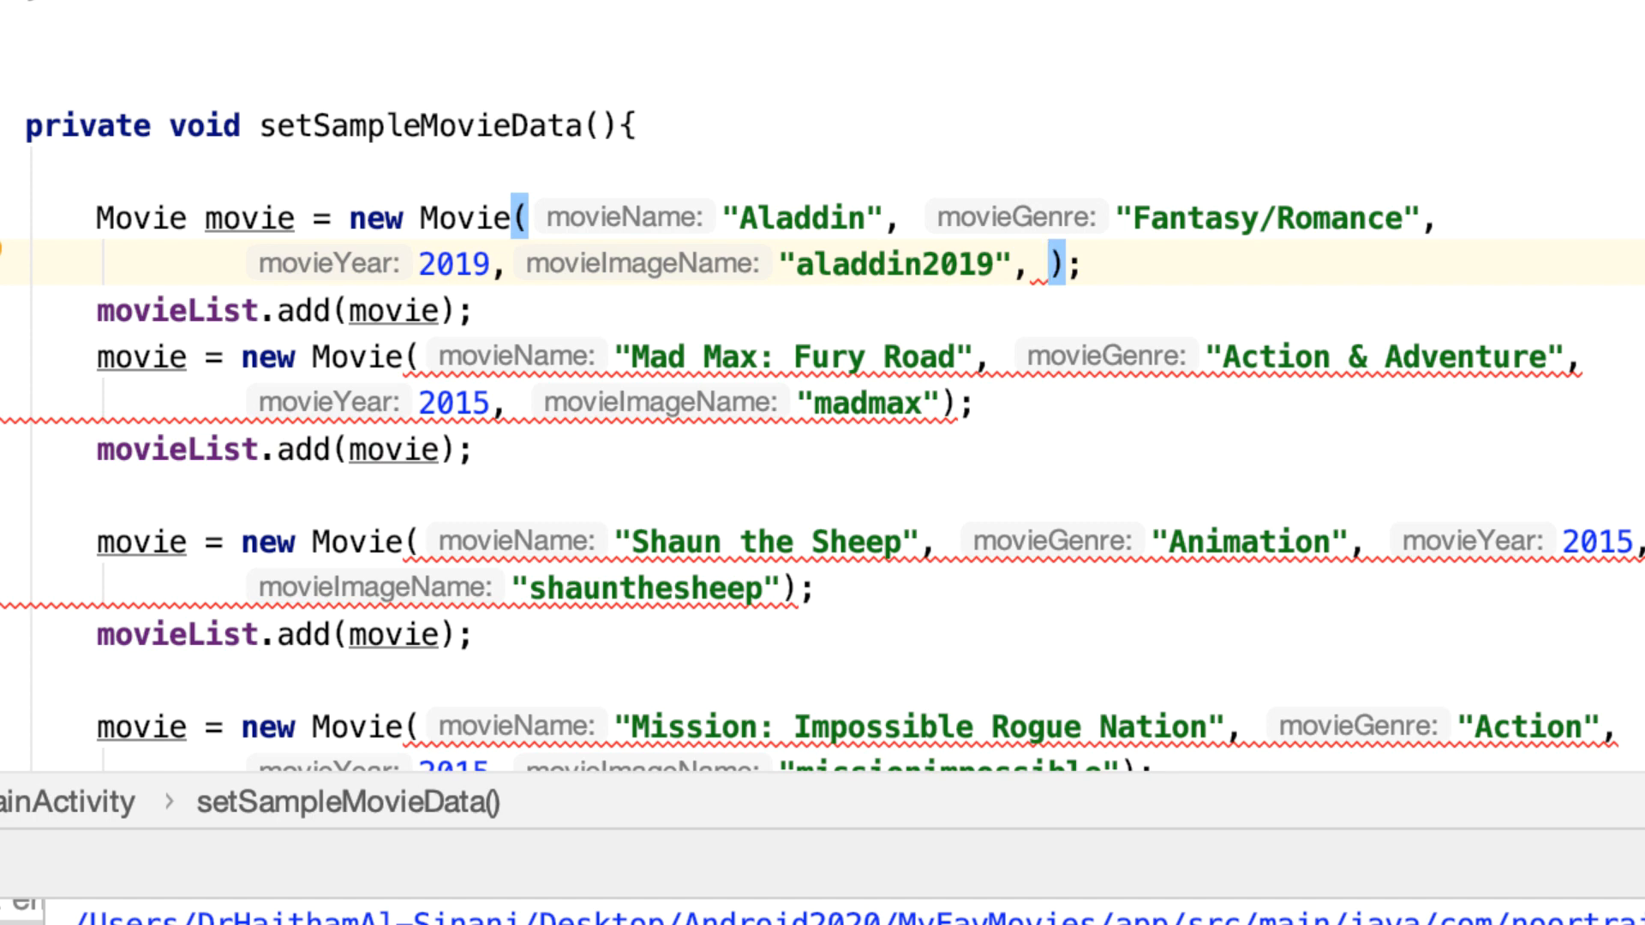
text(3.5)
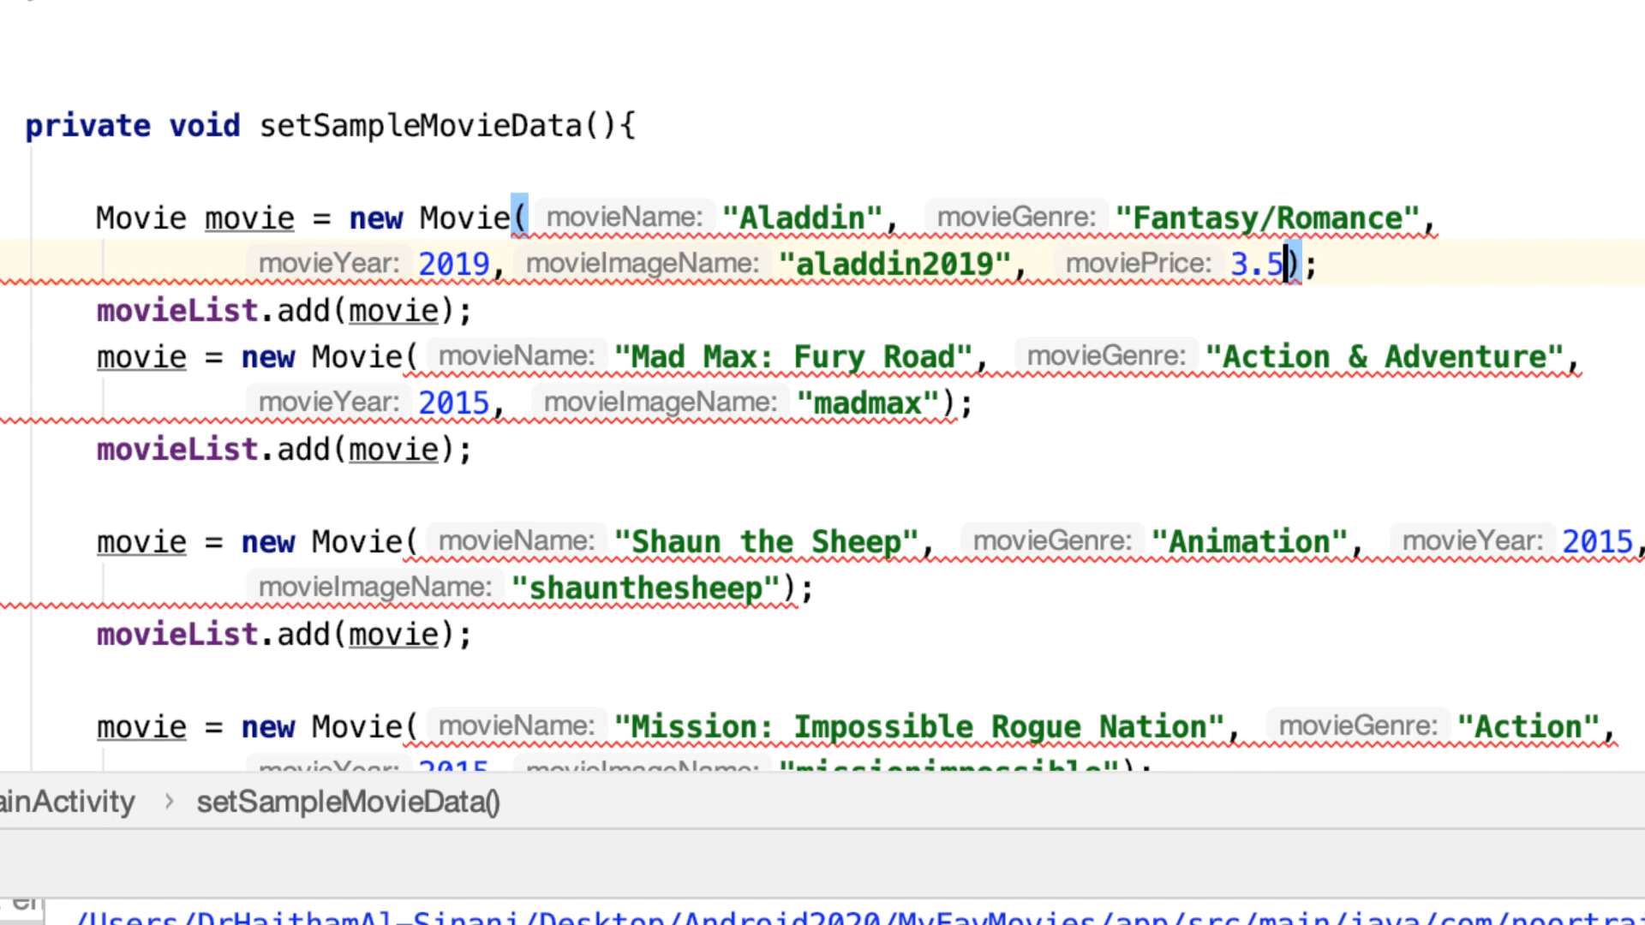
text(,)
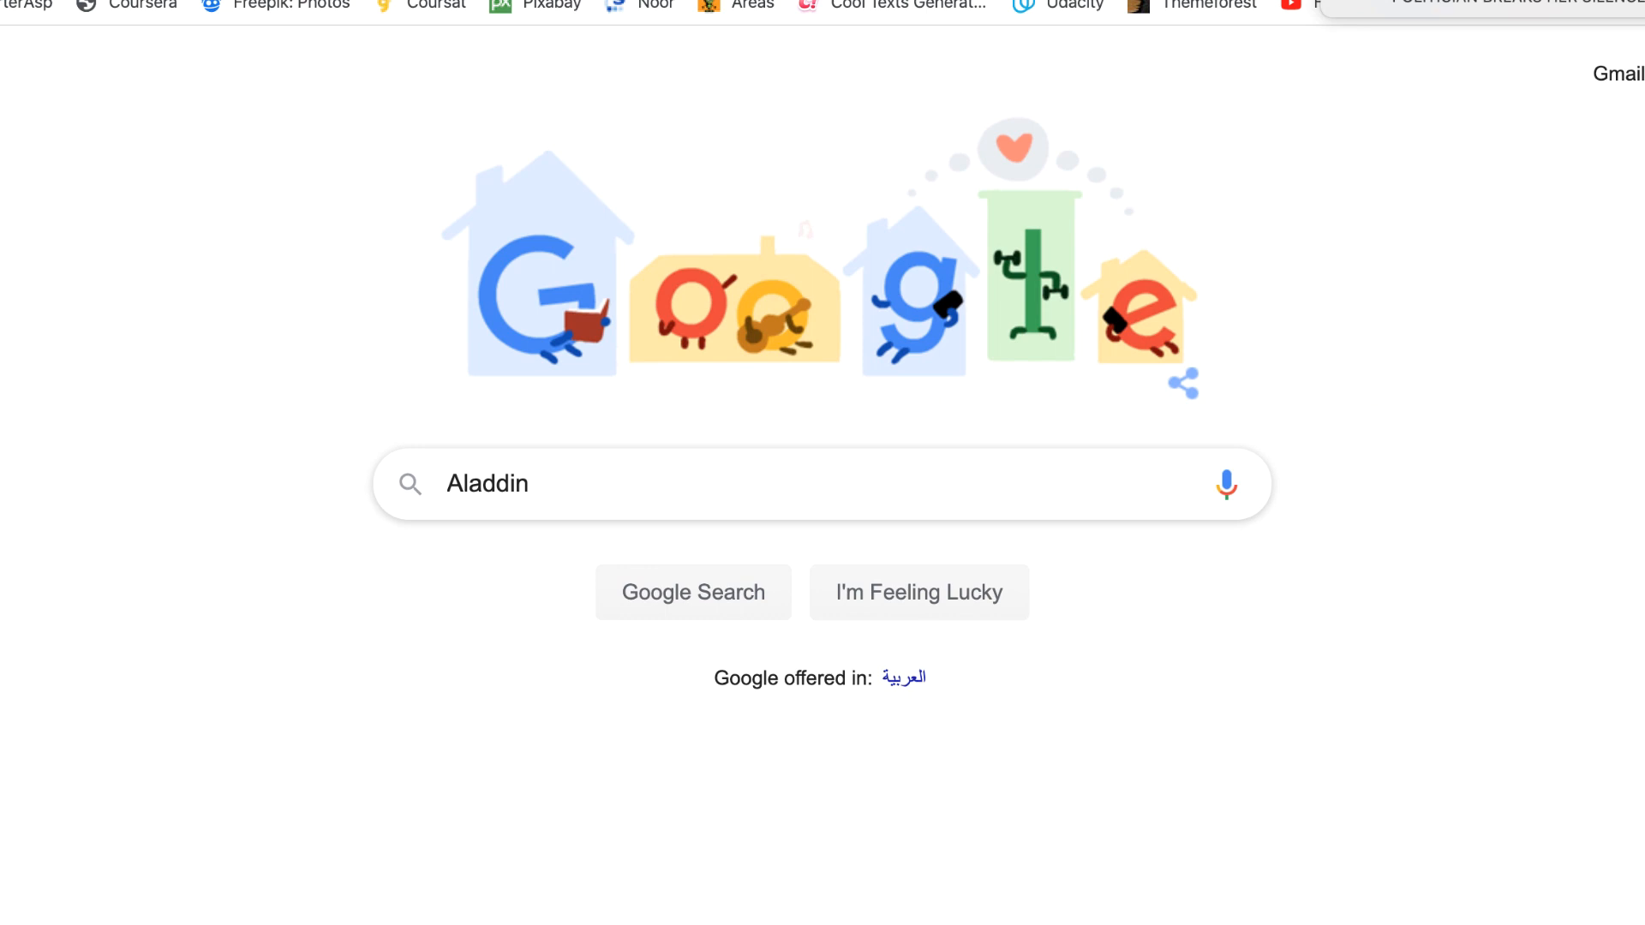
Search Aladdin on Google and select the 2019 film's Wikipedia summary for the description
click(692, 591)
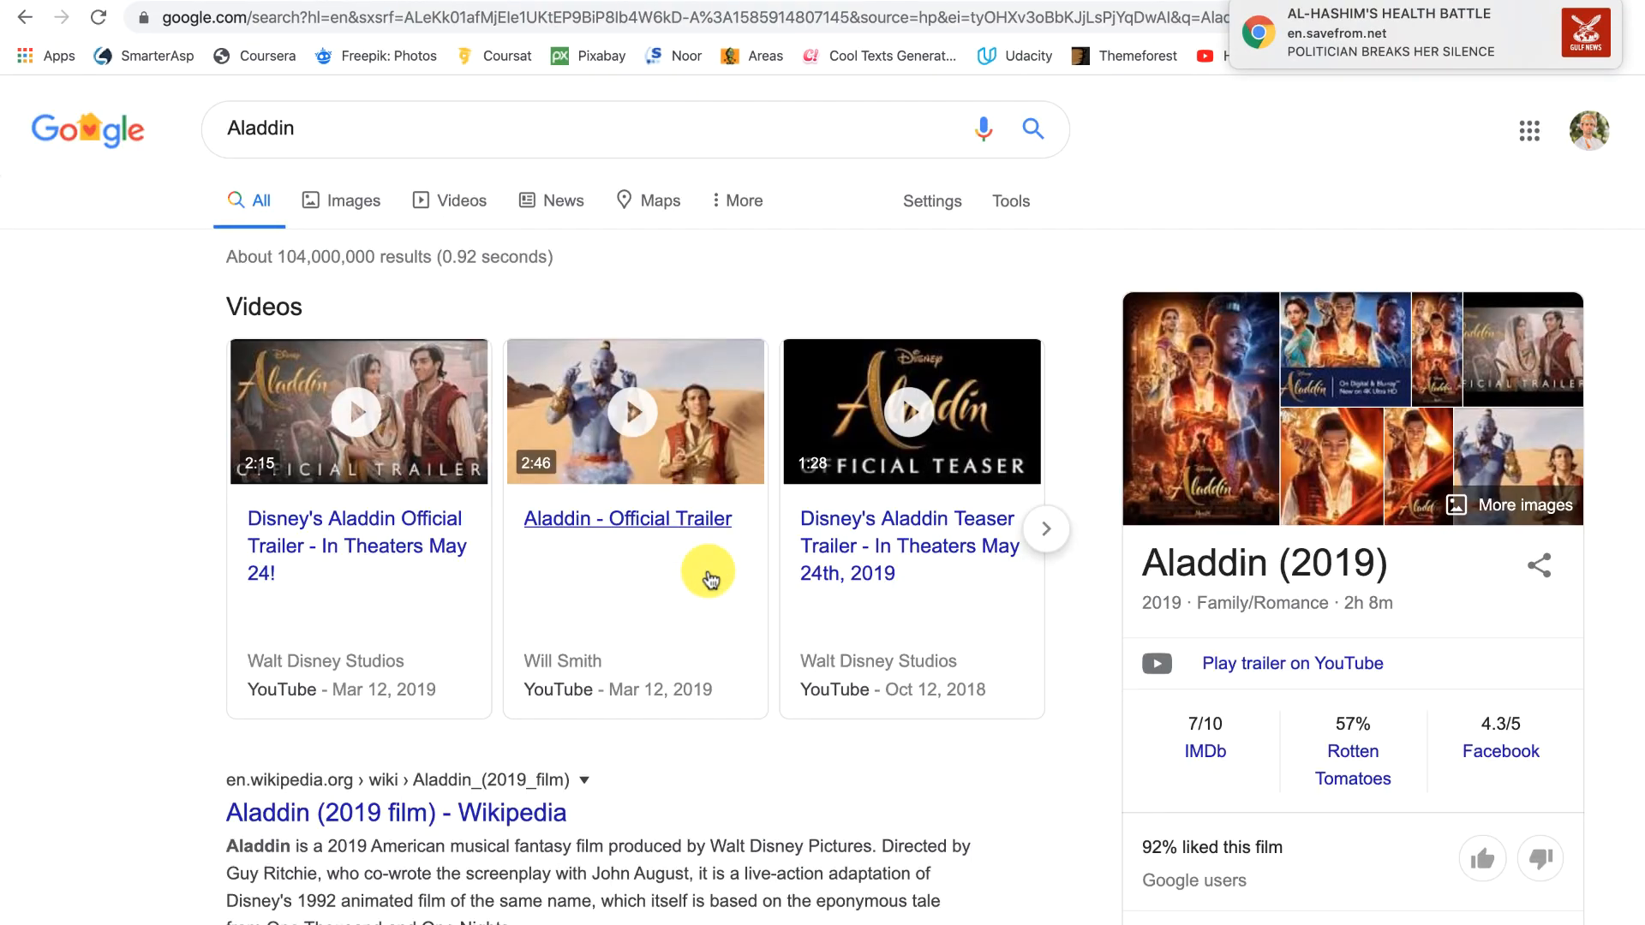
scroll(down, 3)
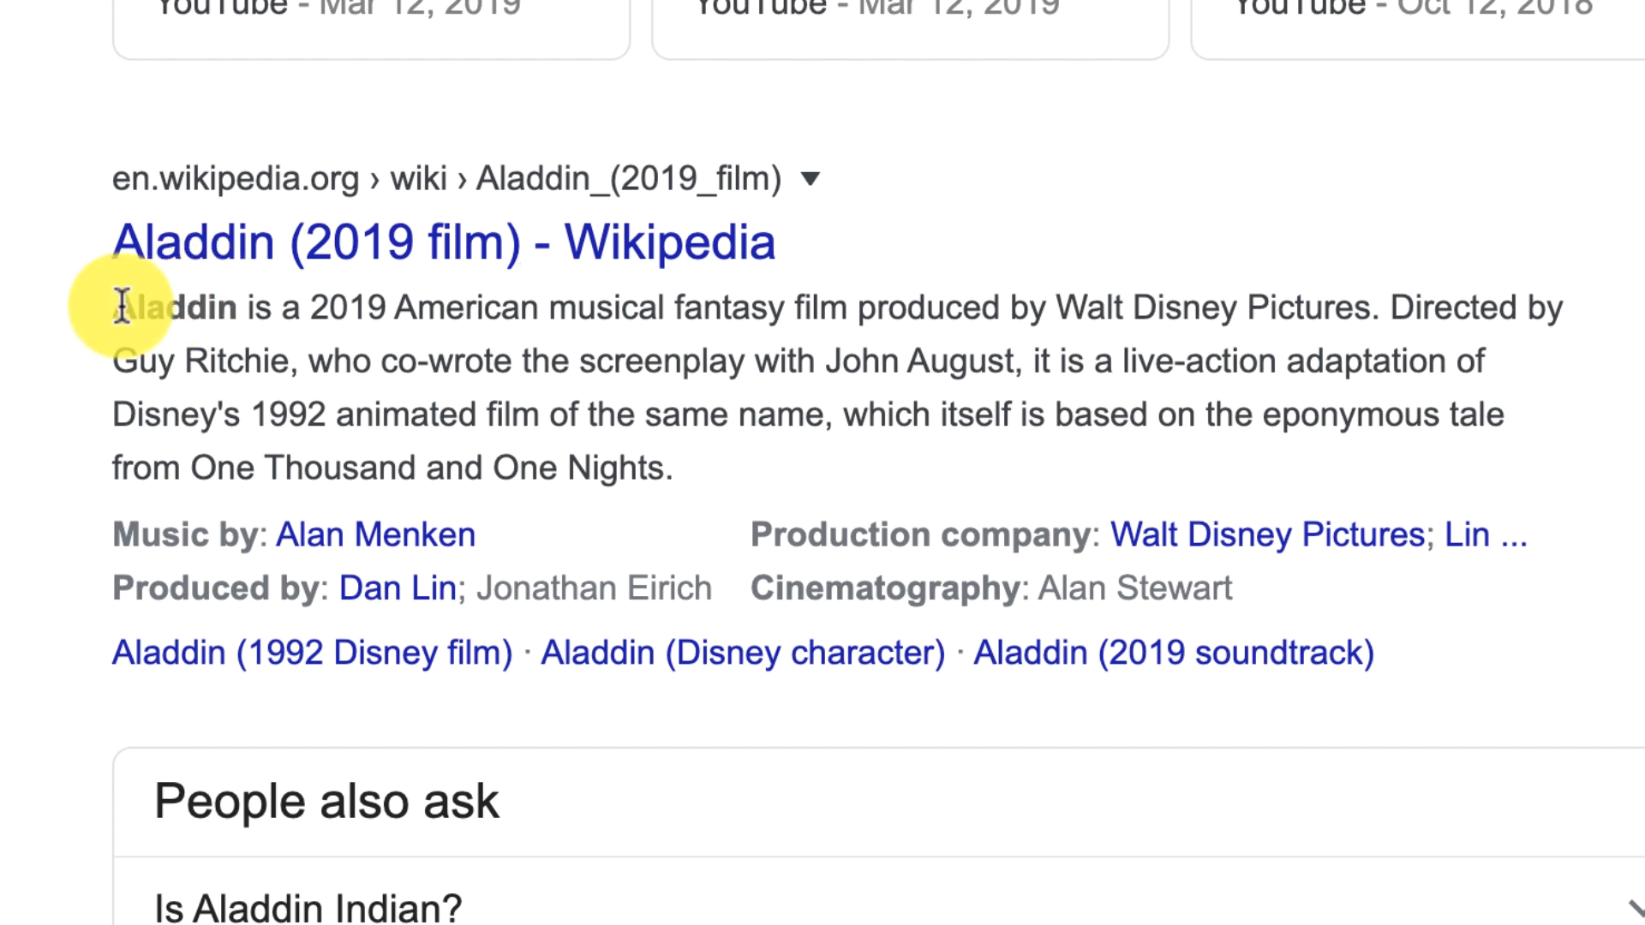
drag(120, 307, 661, 471)
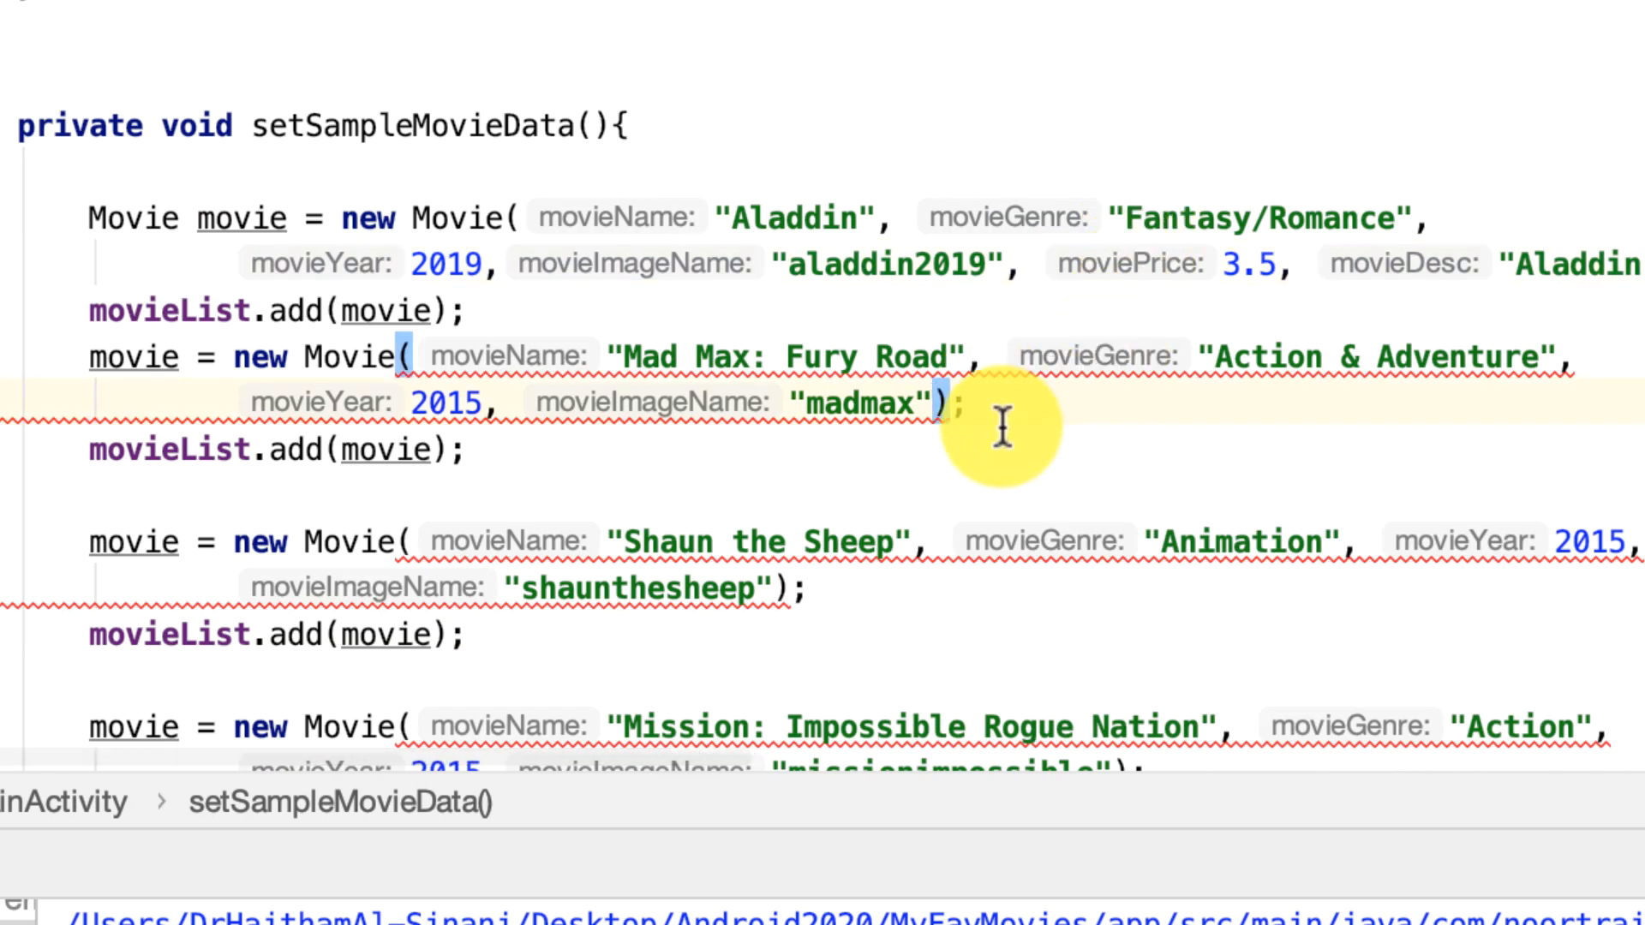
Give Mad Max a 4.2 price and look up MadMax for its 1979 film description
text(,)
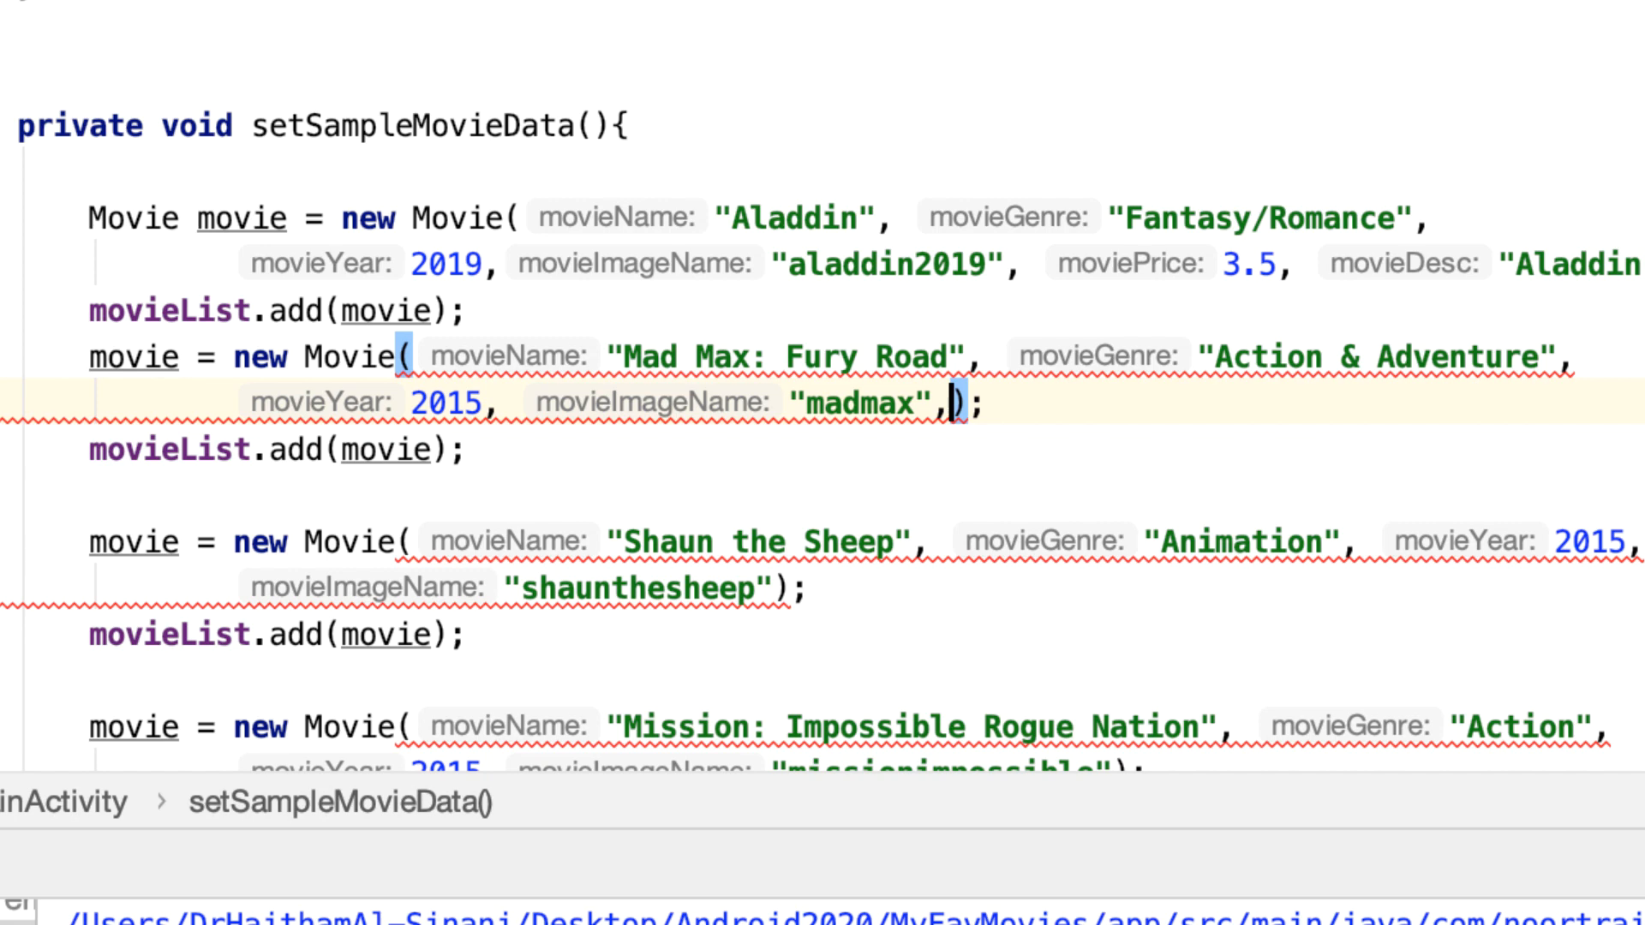
text(4)
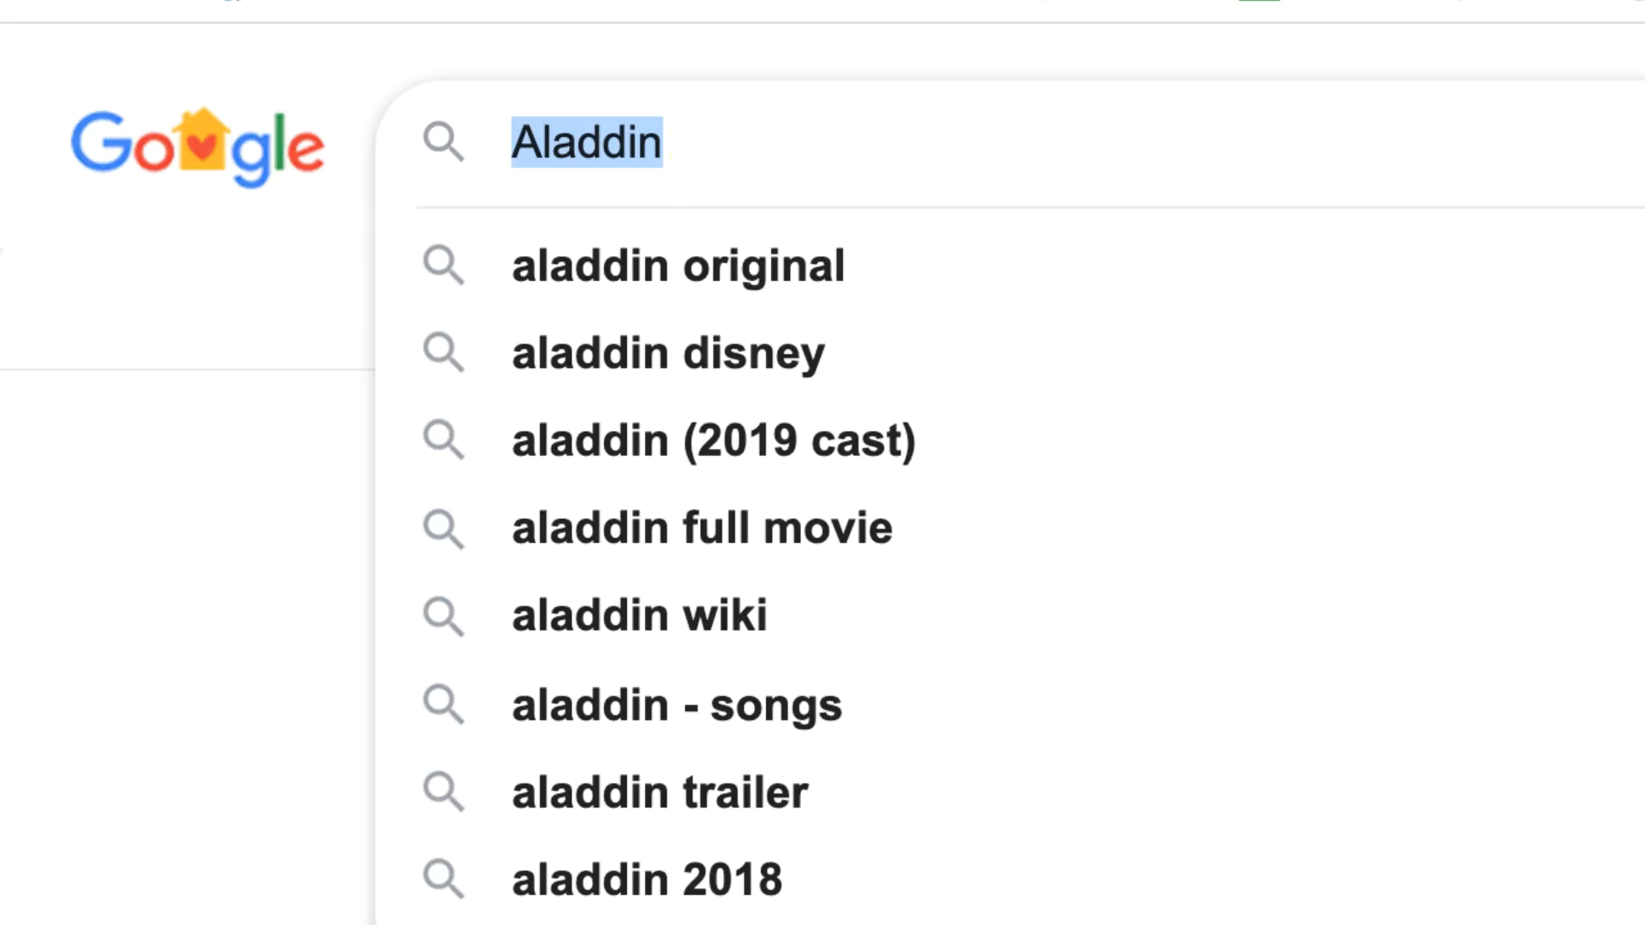
text(MadMax is a 1979 Australian dystopian action thr)
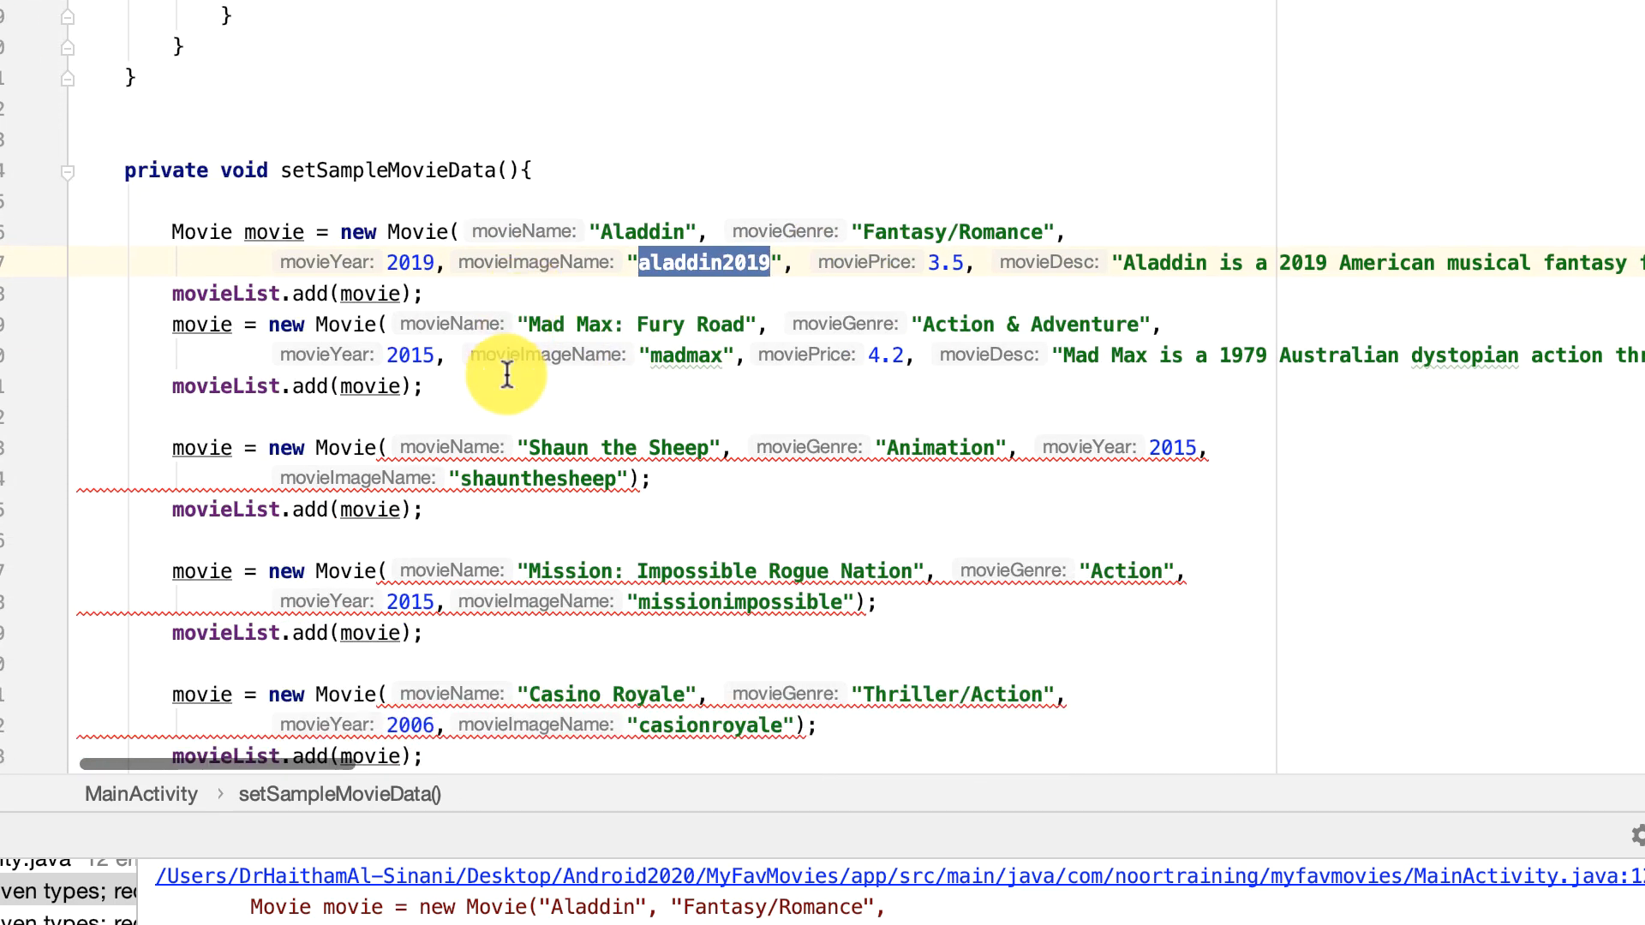
Add prices and descriptions to the remaining sample movies and run the app
scroll(down, 3)
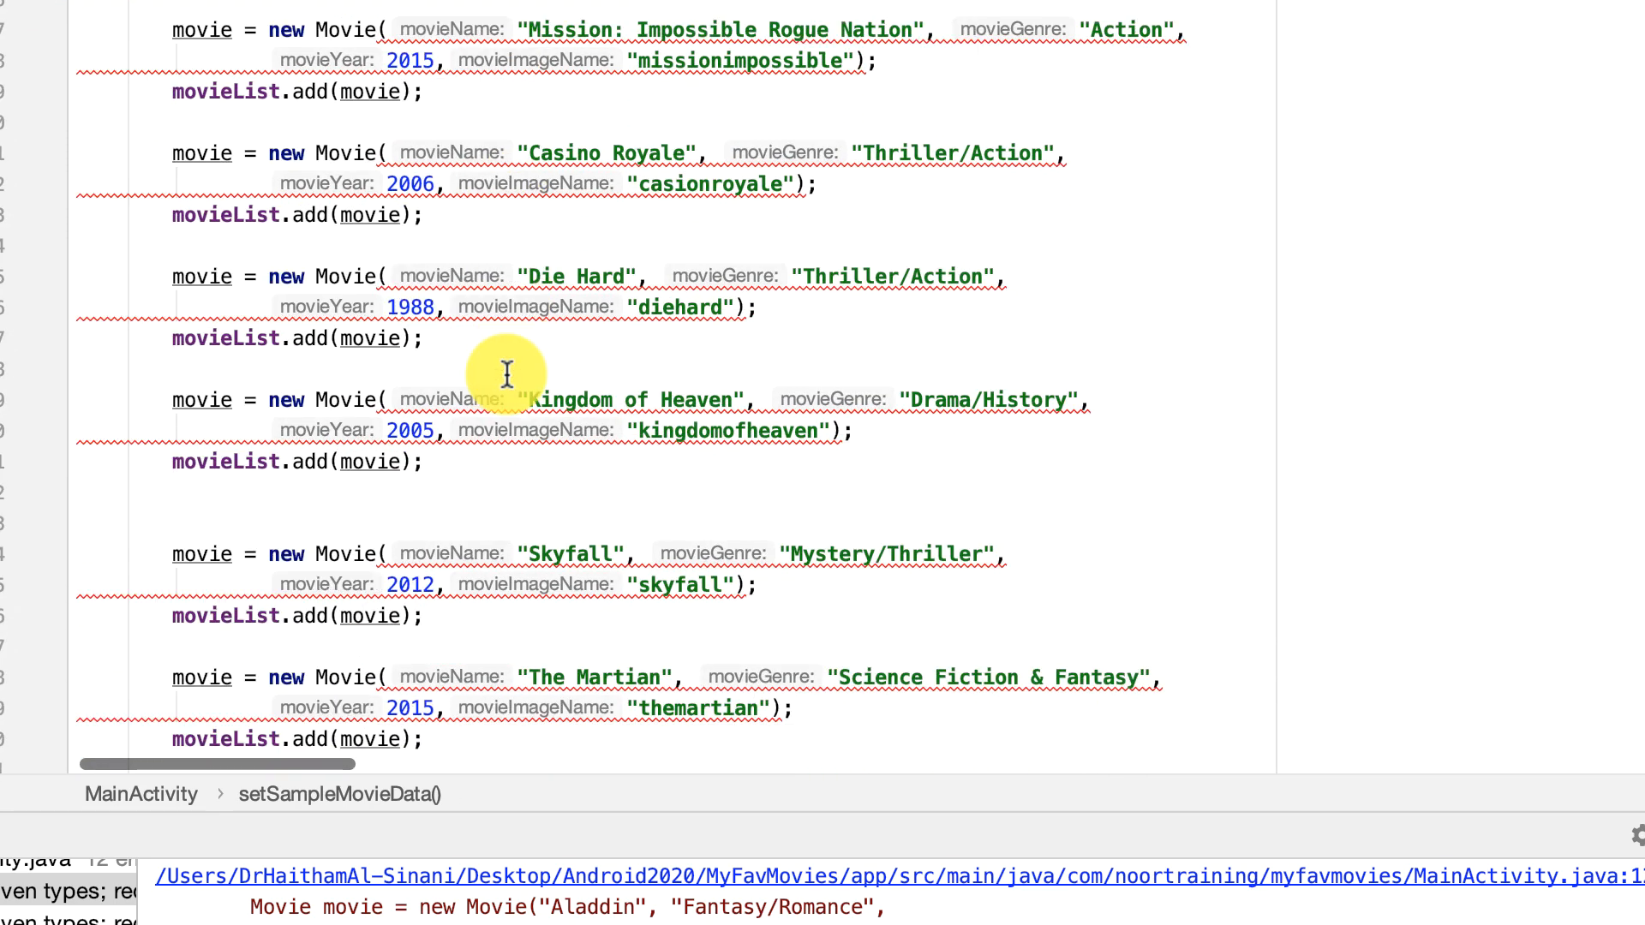
scroll(down, 3)
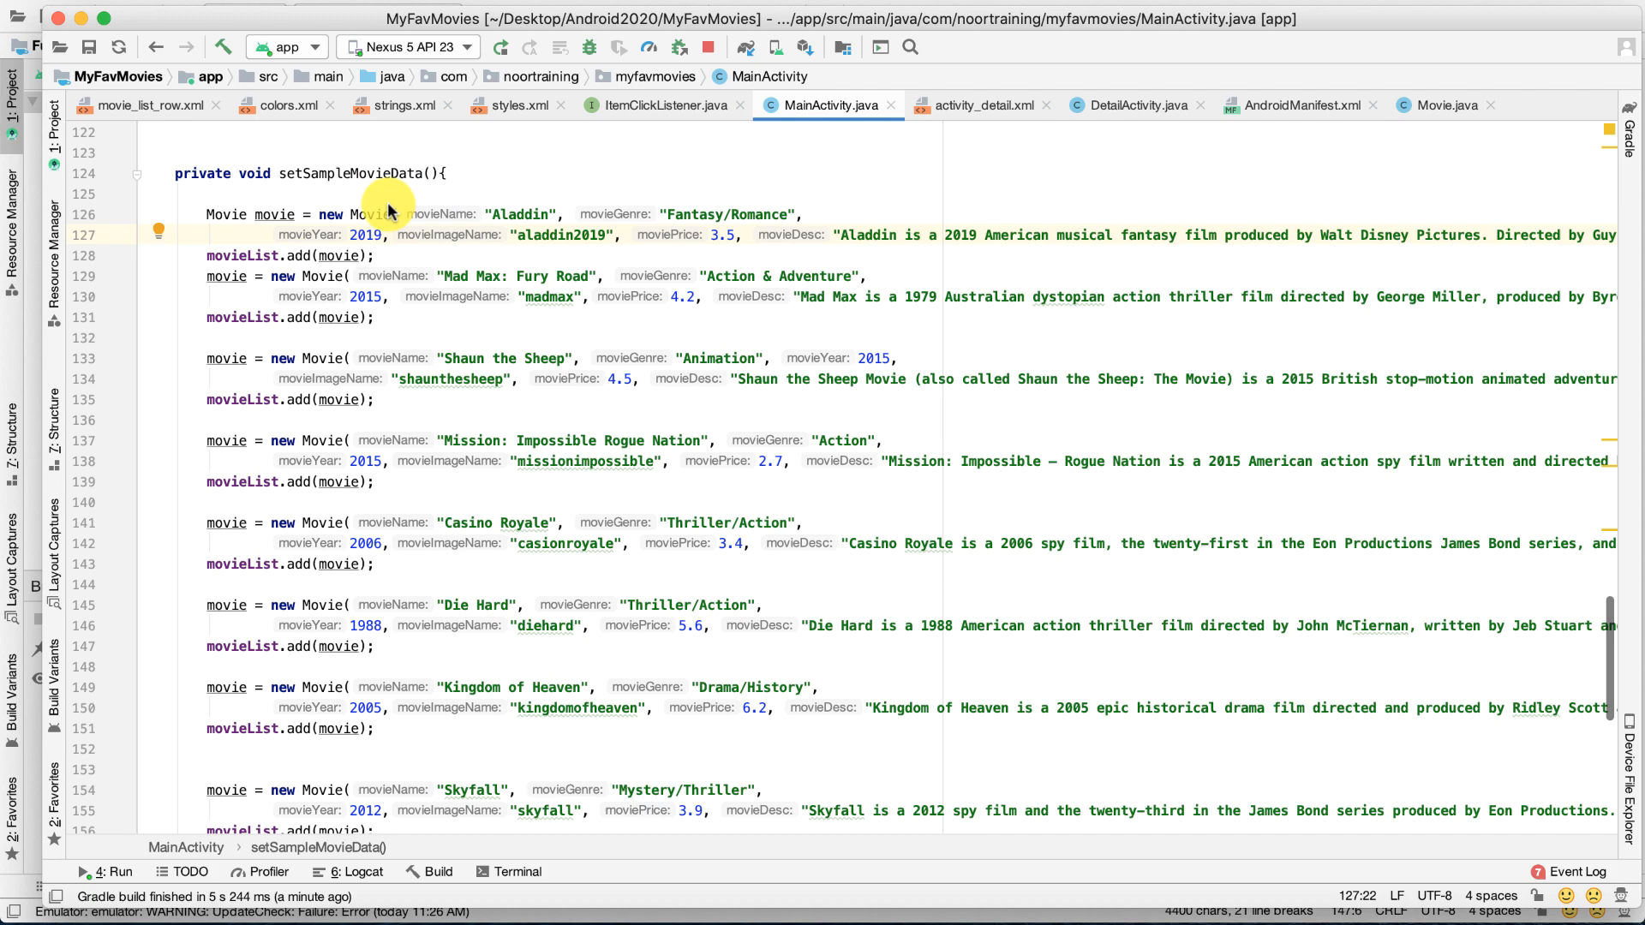
double_click(353, 173)
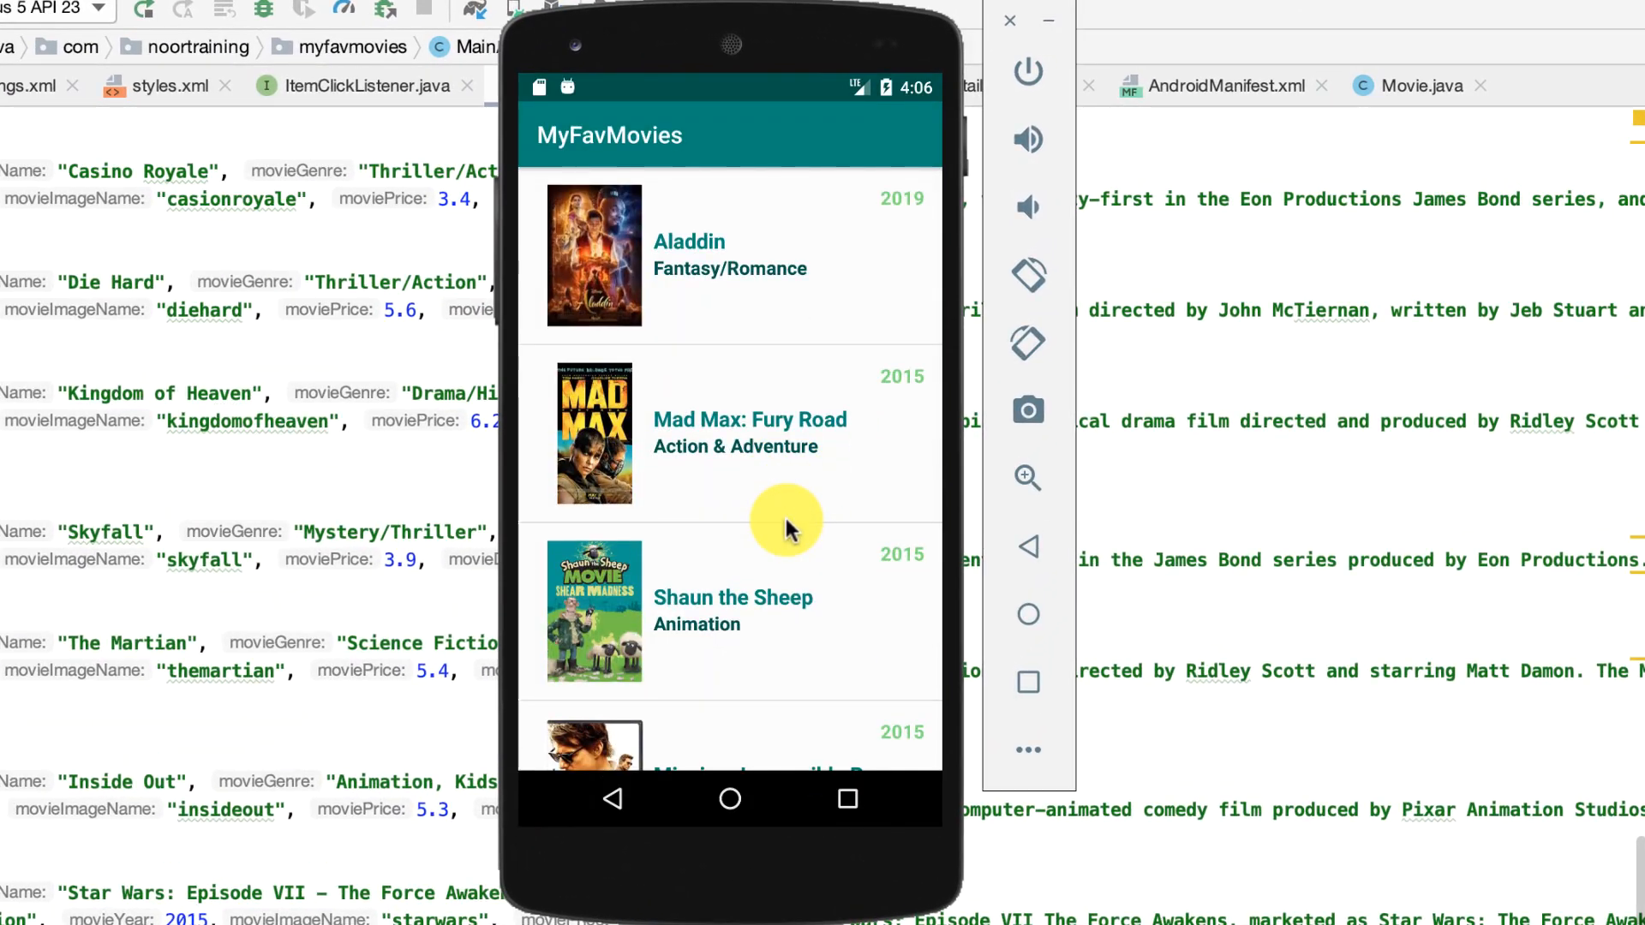
Scroll the emulator's movie list and tap Die Hard to see its name toast
scroll(down, 3)
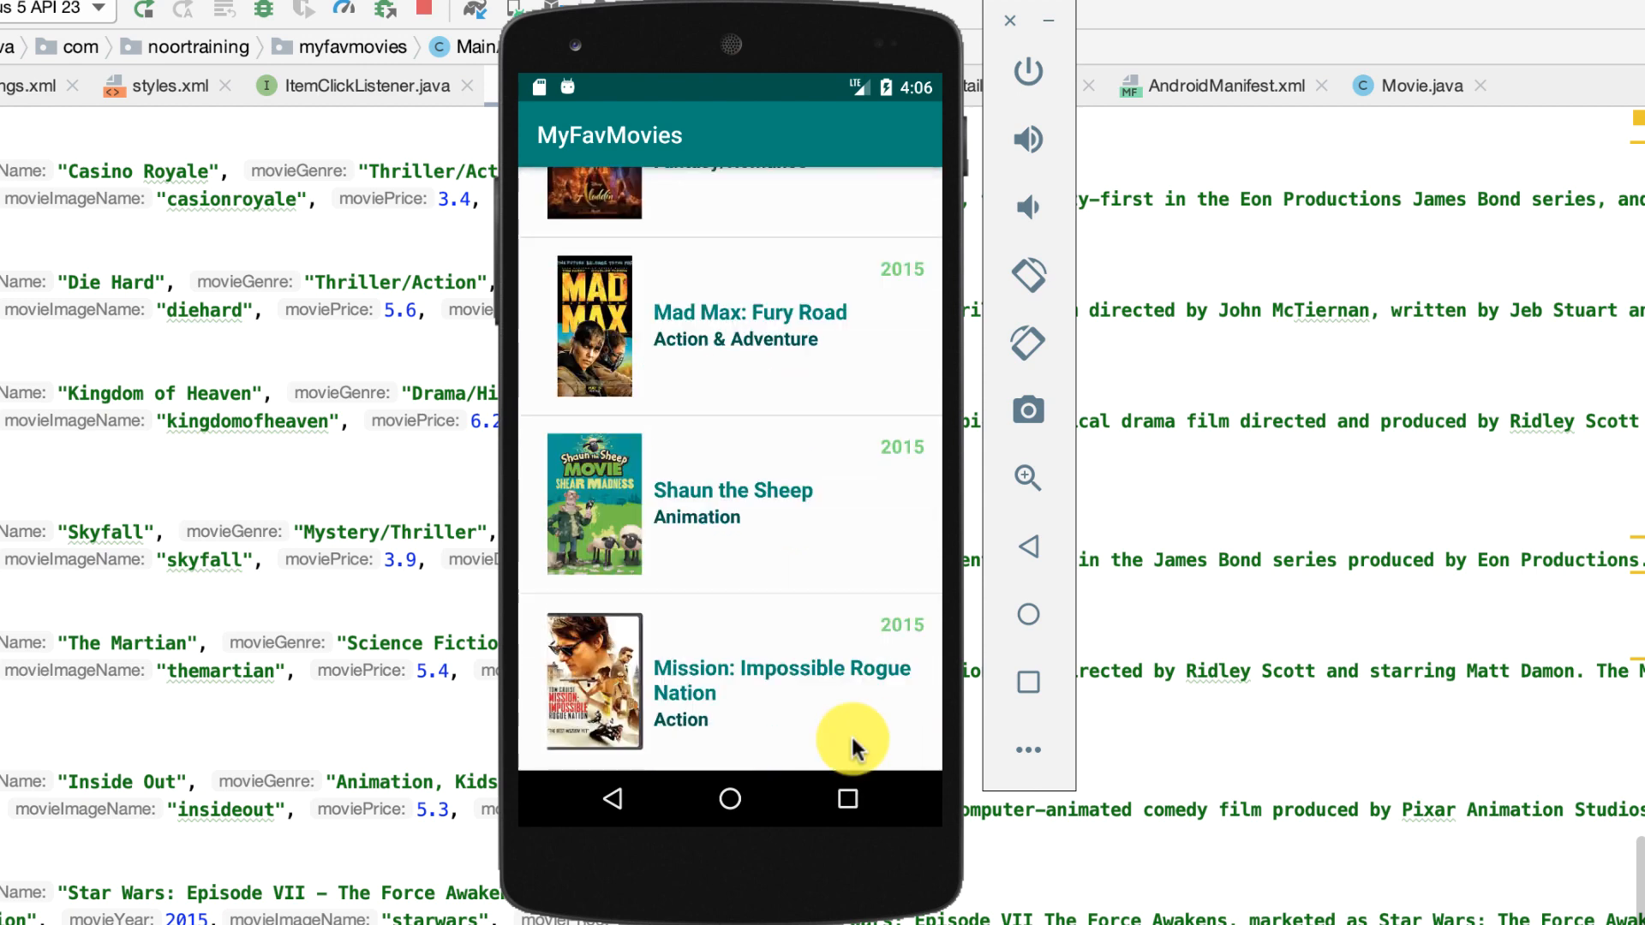
scroll(down, 3)
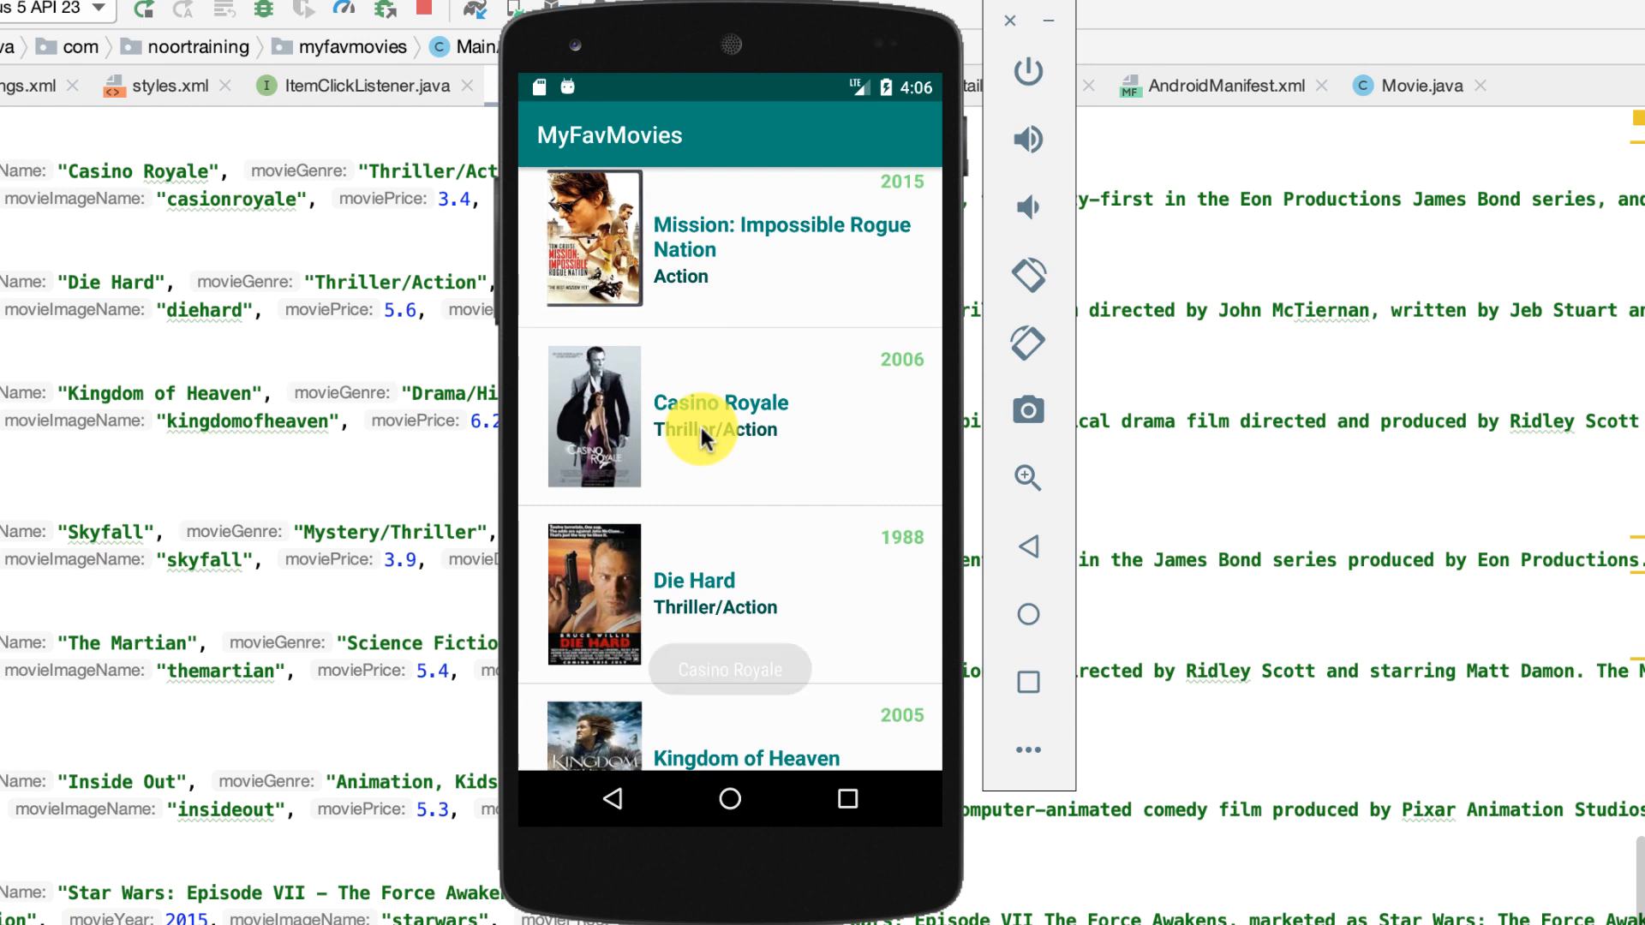
click(719, 415)
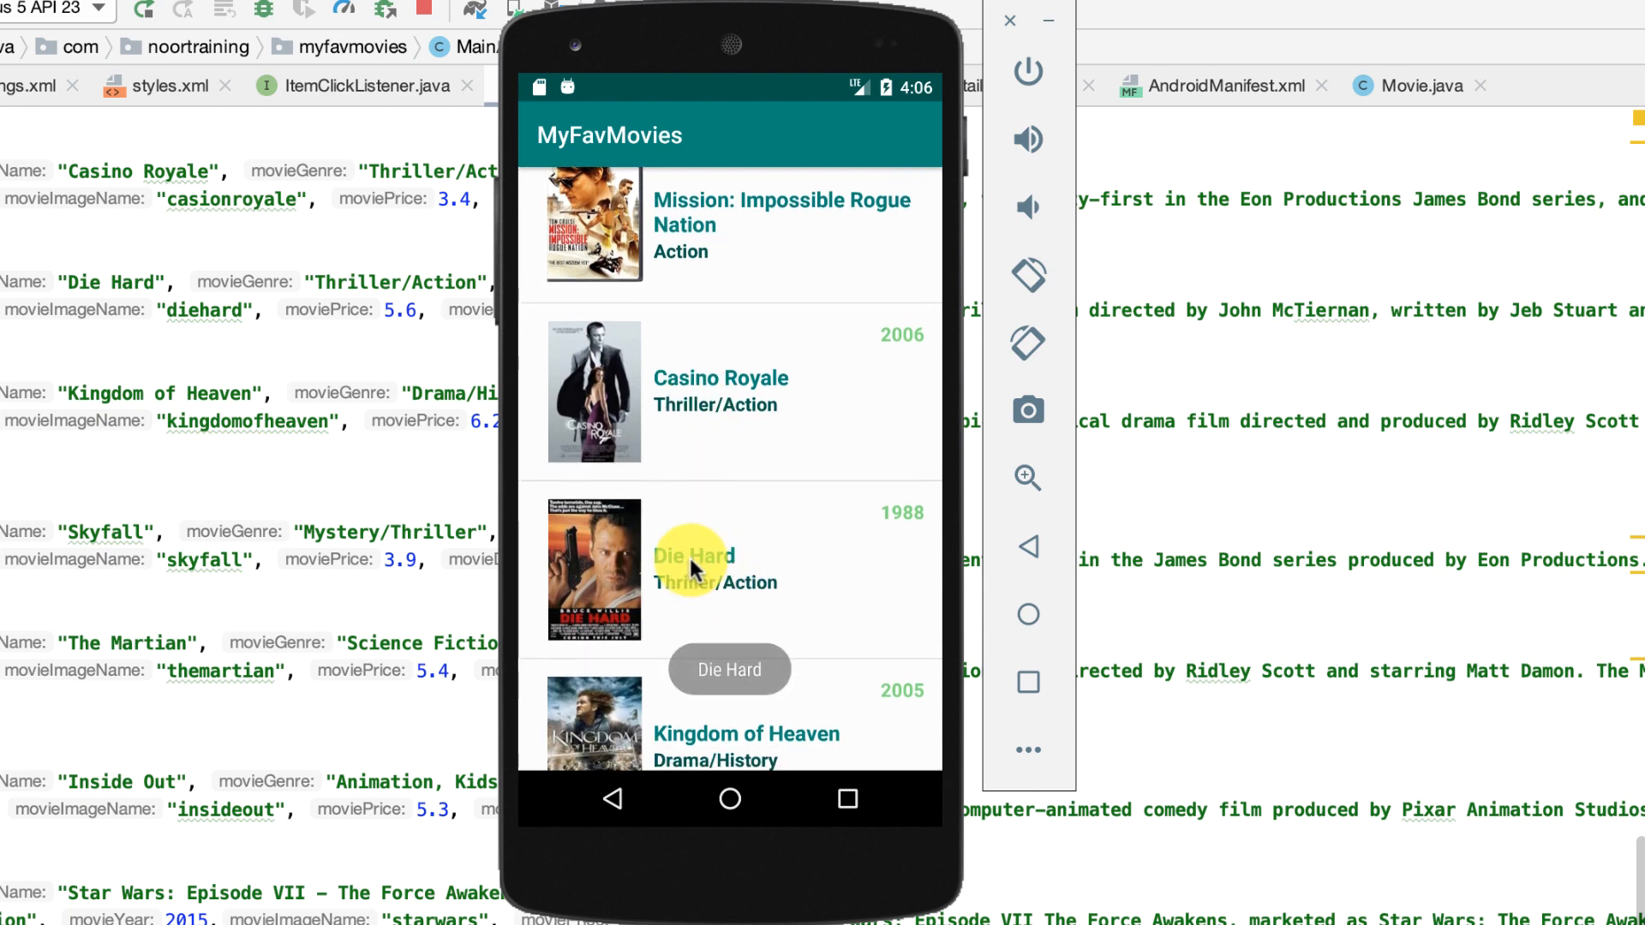
mouse_move(377, 505)
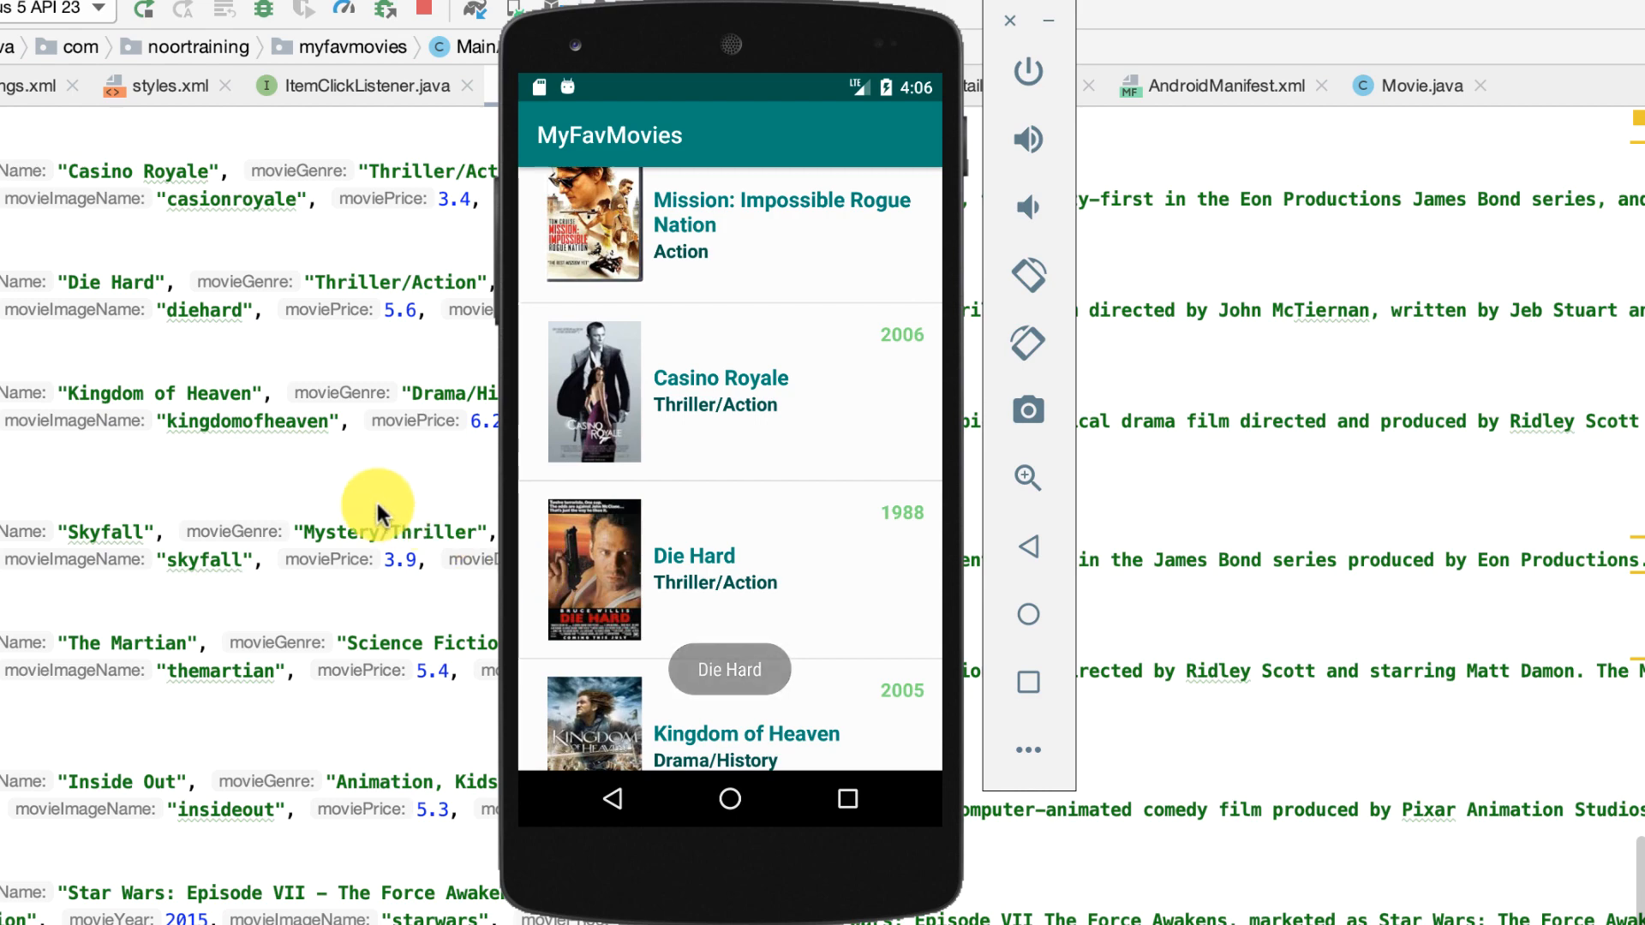